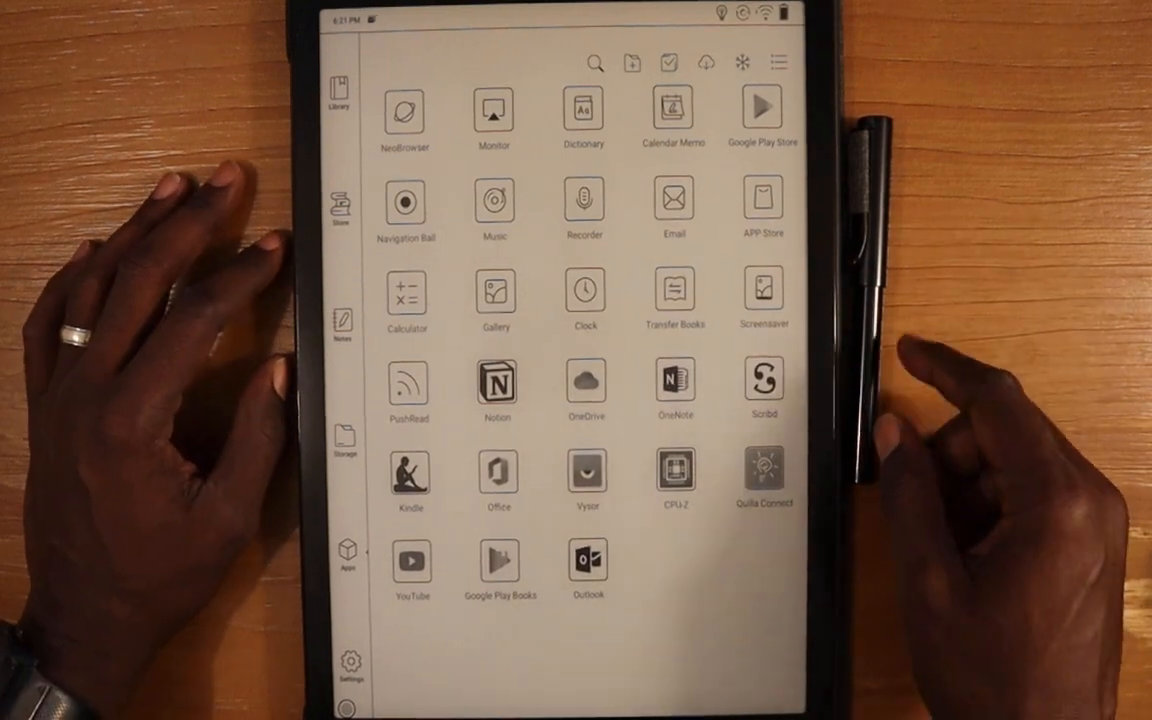
- Launch the Email app from the Apps grid
click(672, 200)
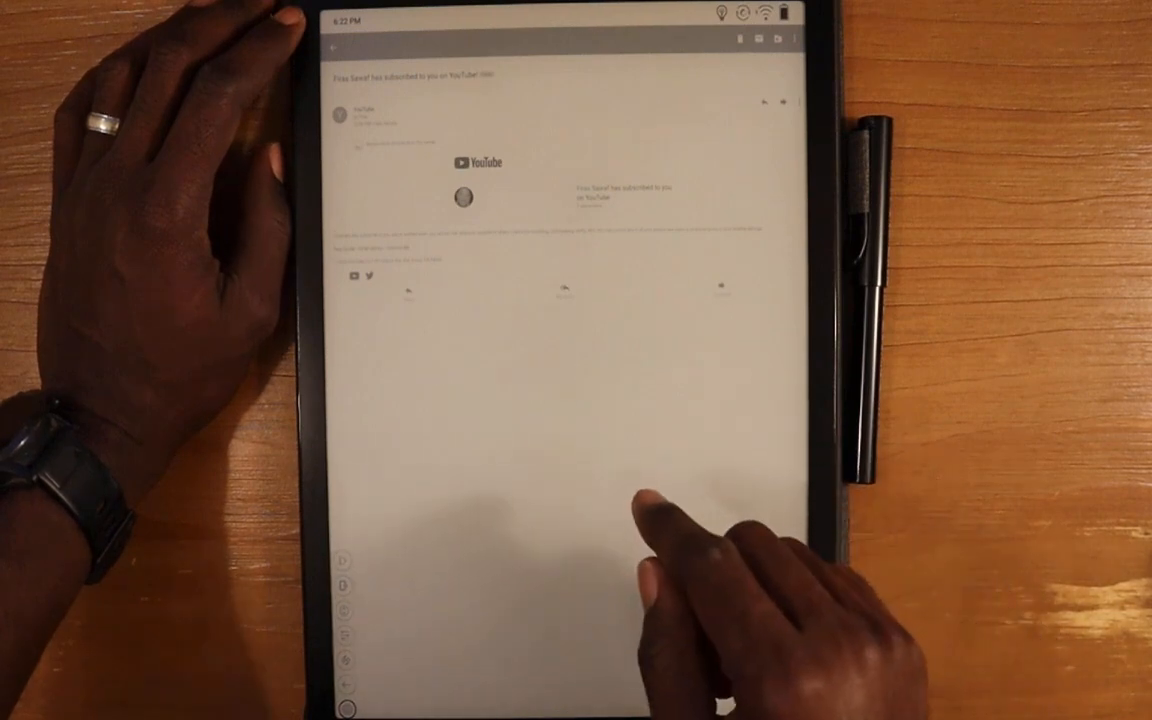
mouse_move(660, 500)
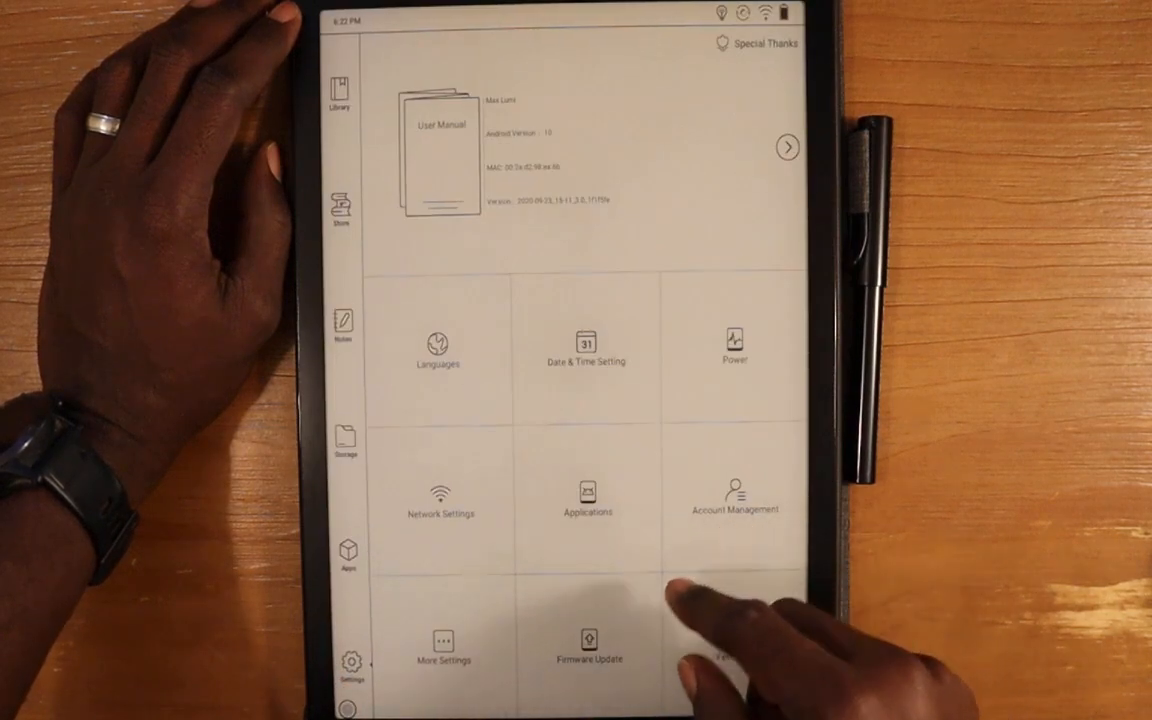
- Set System Font Size to Extra large under More Settings, then return to Apps
click(442, 650)
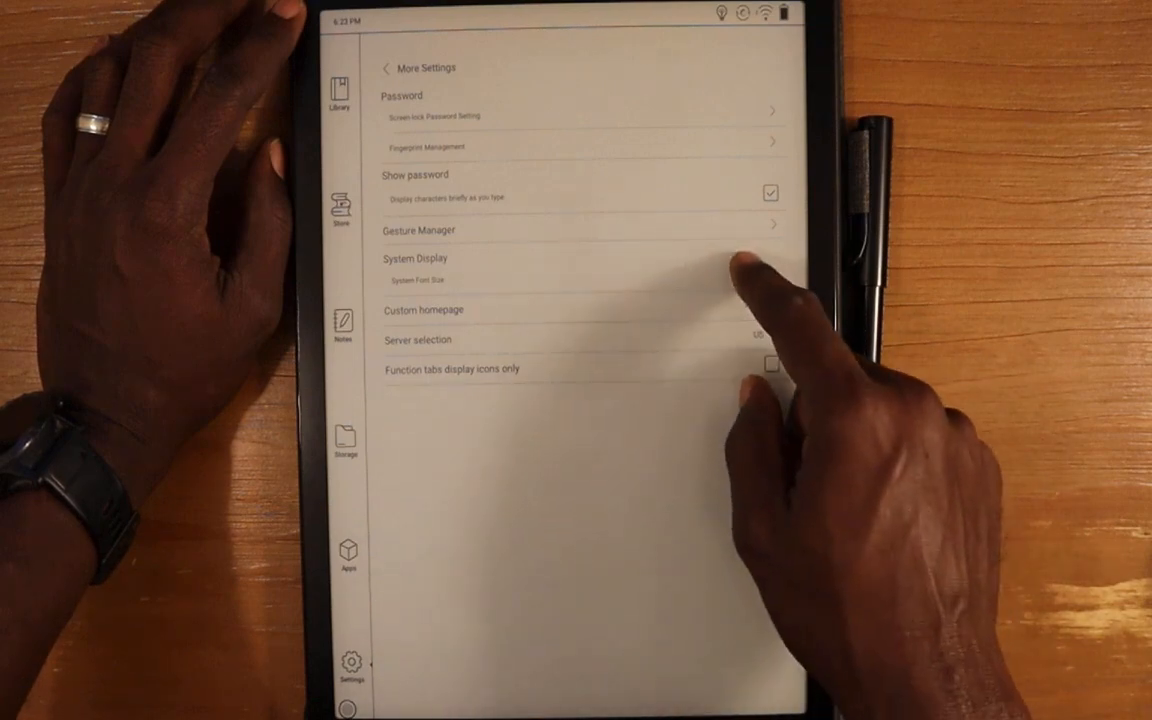
click(416, 280)
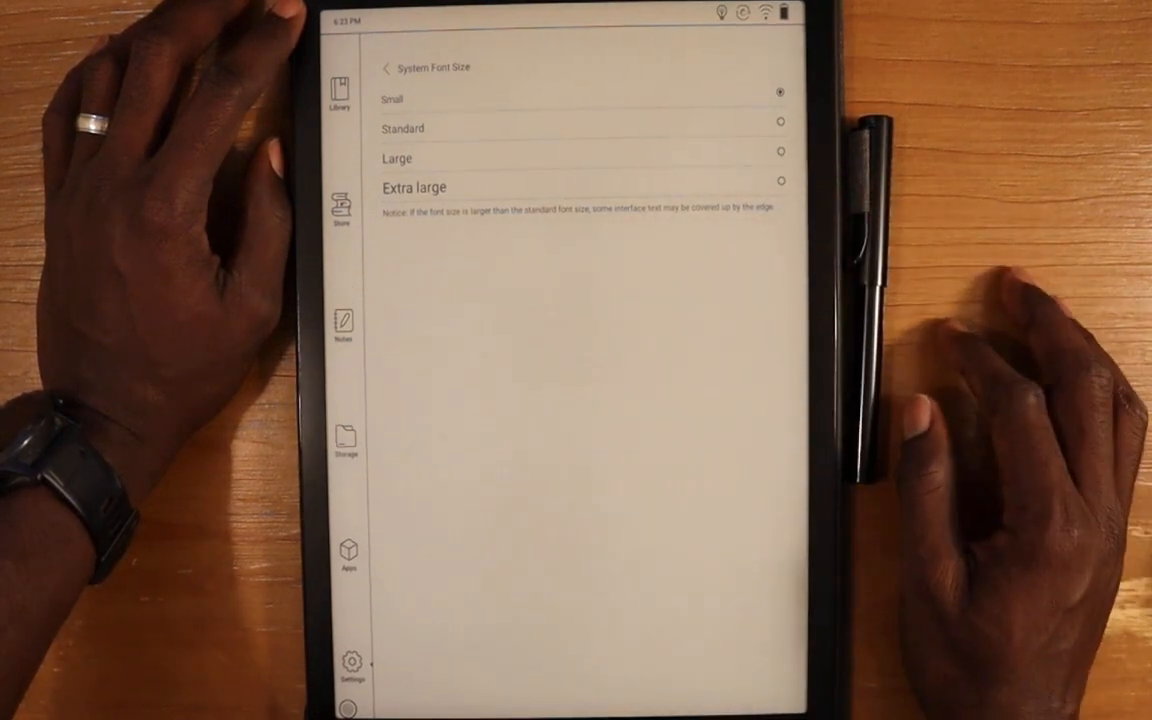
click(780, 180)
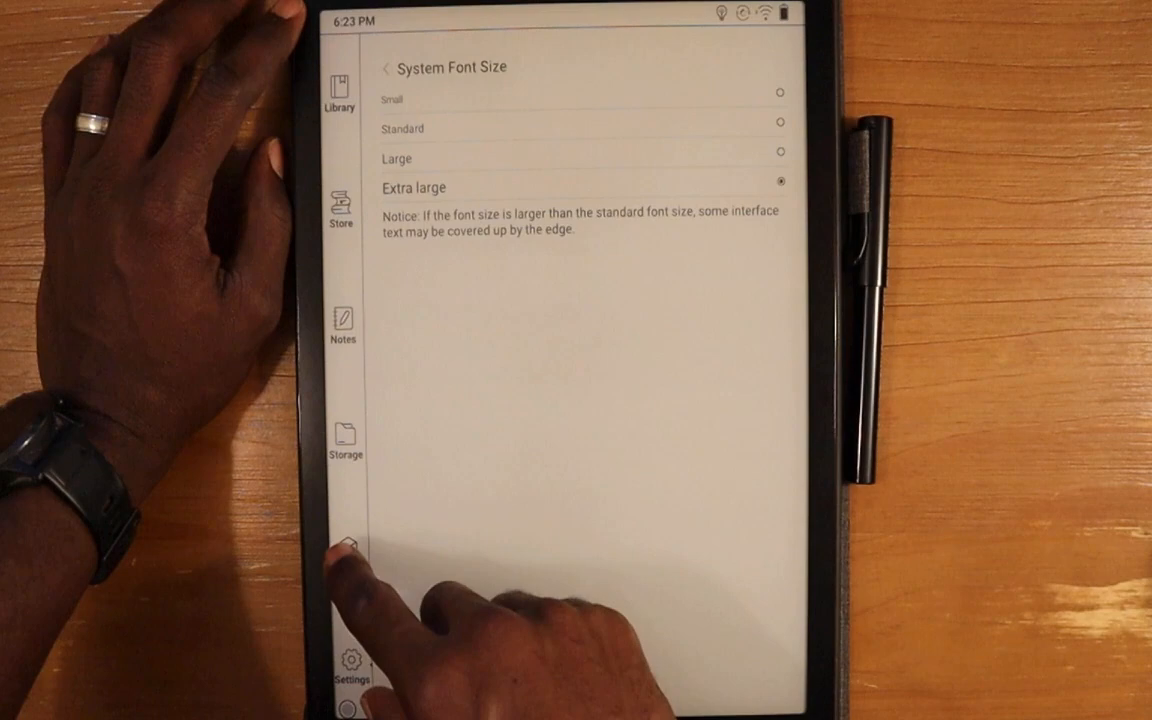
click(348, 550)
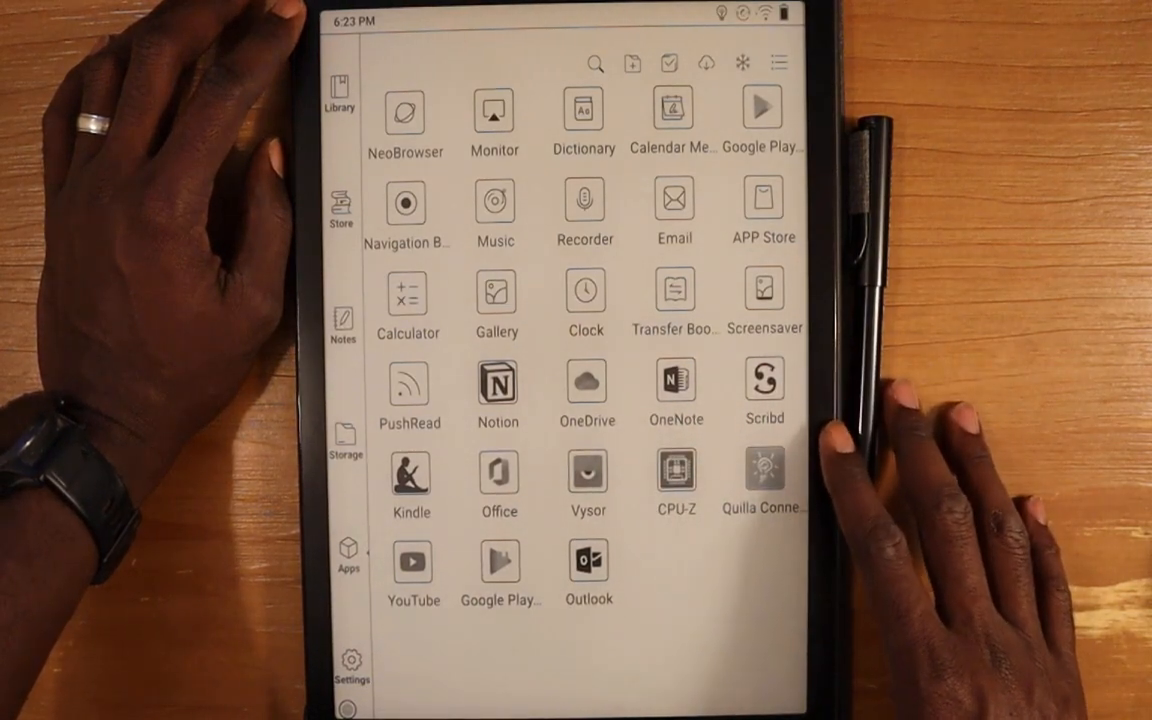
- Review the Email inbox and YouTube message at the larger font, then exit to Apps
click(674, 198)
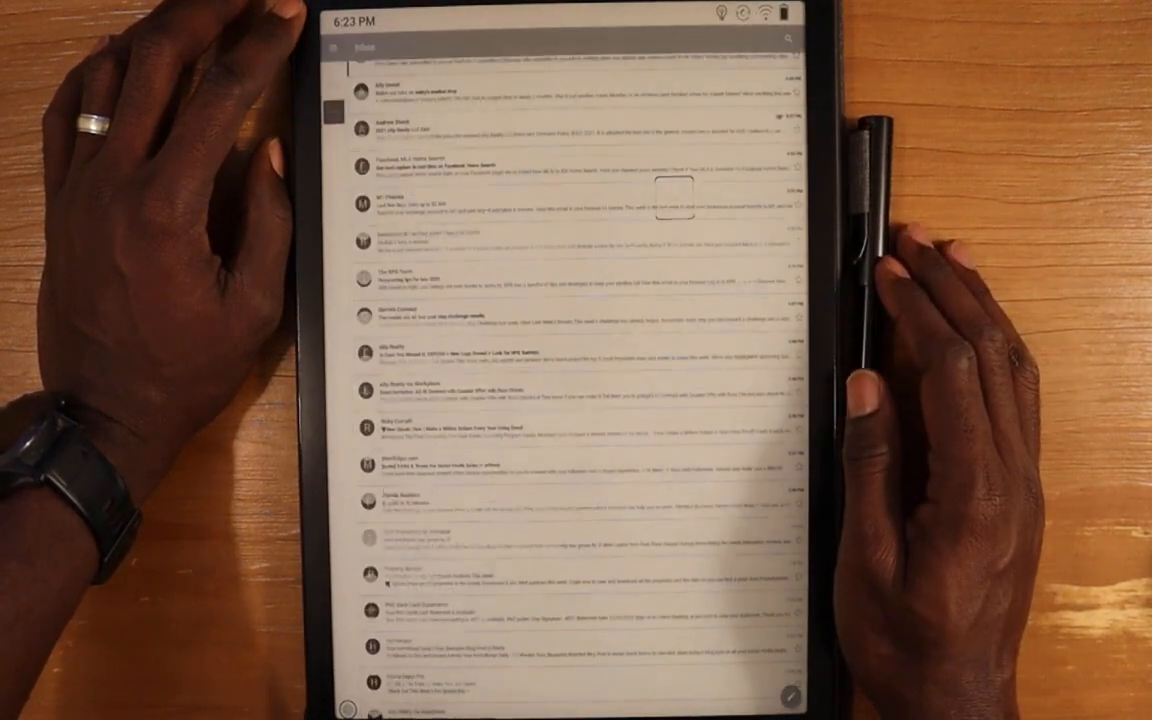
scroll(down, 3)
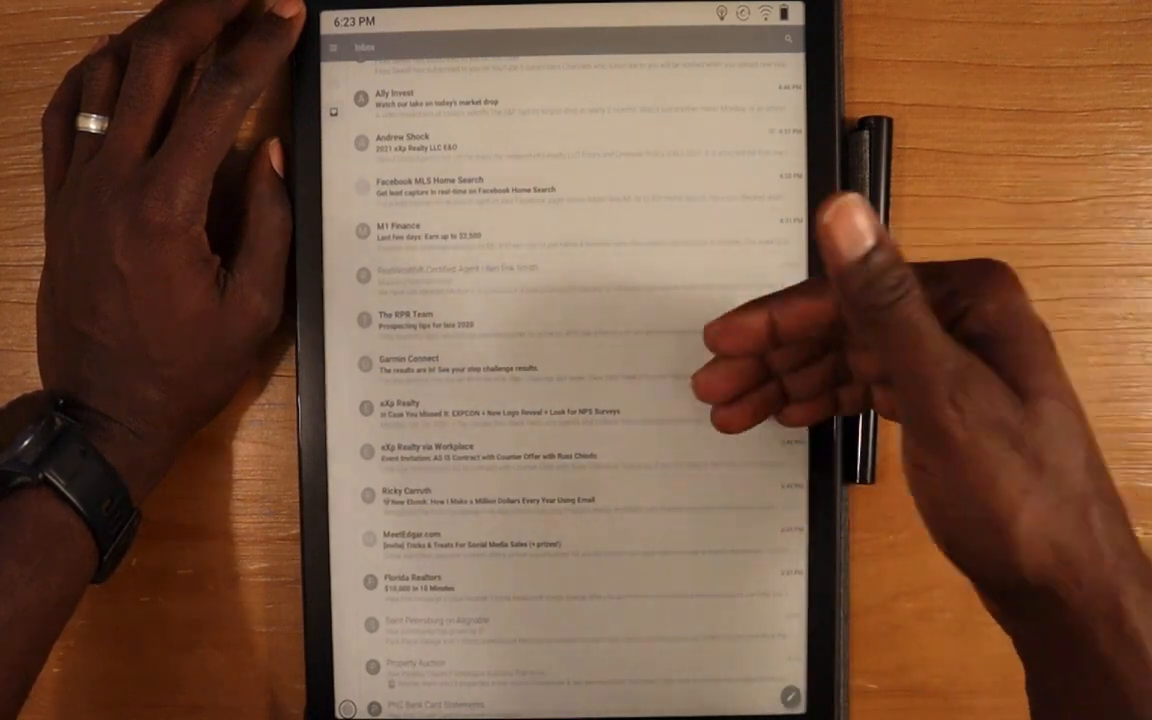
scroll(down, 3)
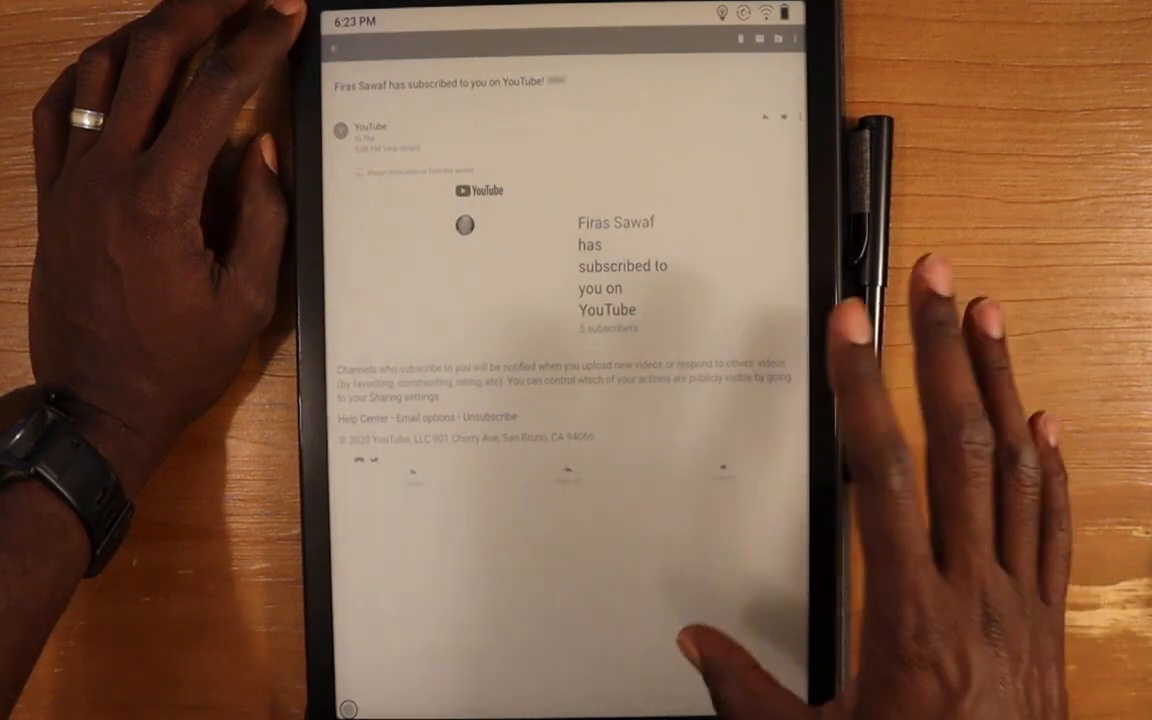
click(332, 48)
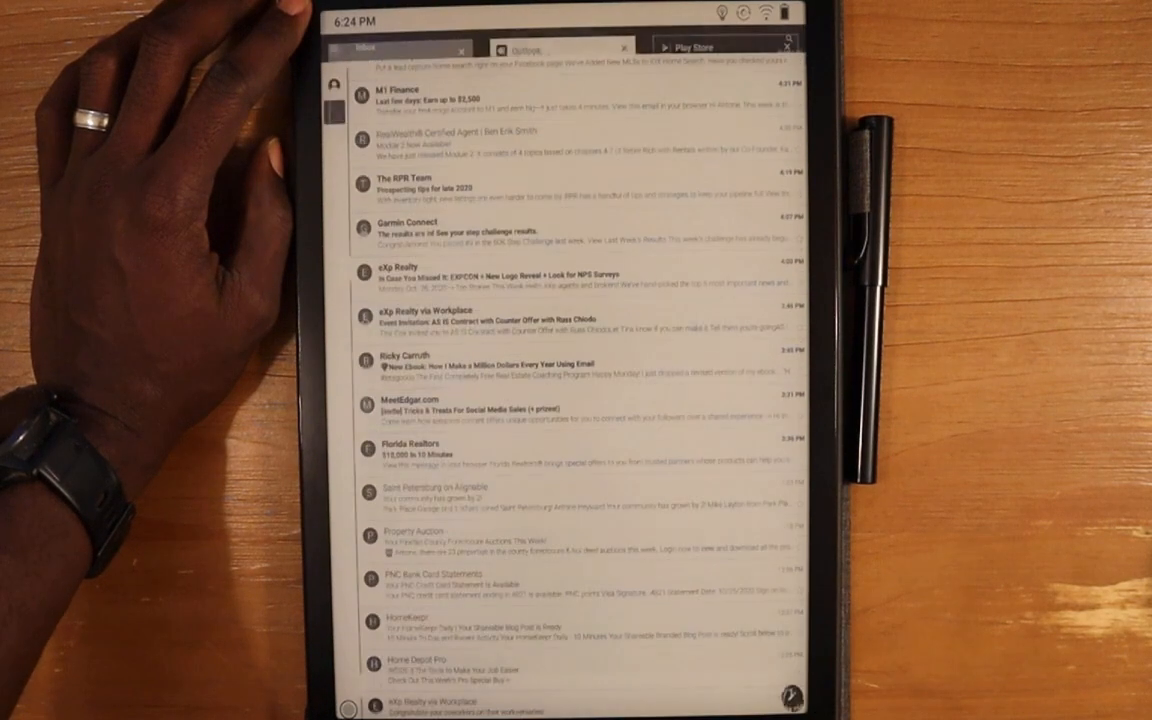
click(570, 684)
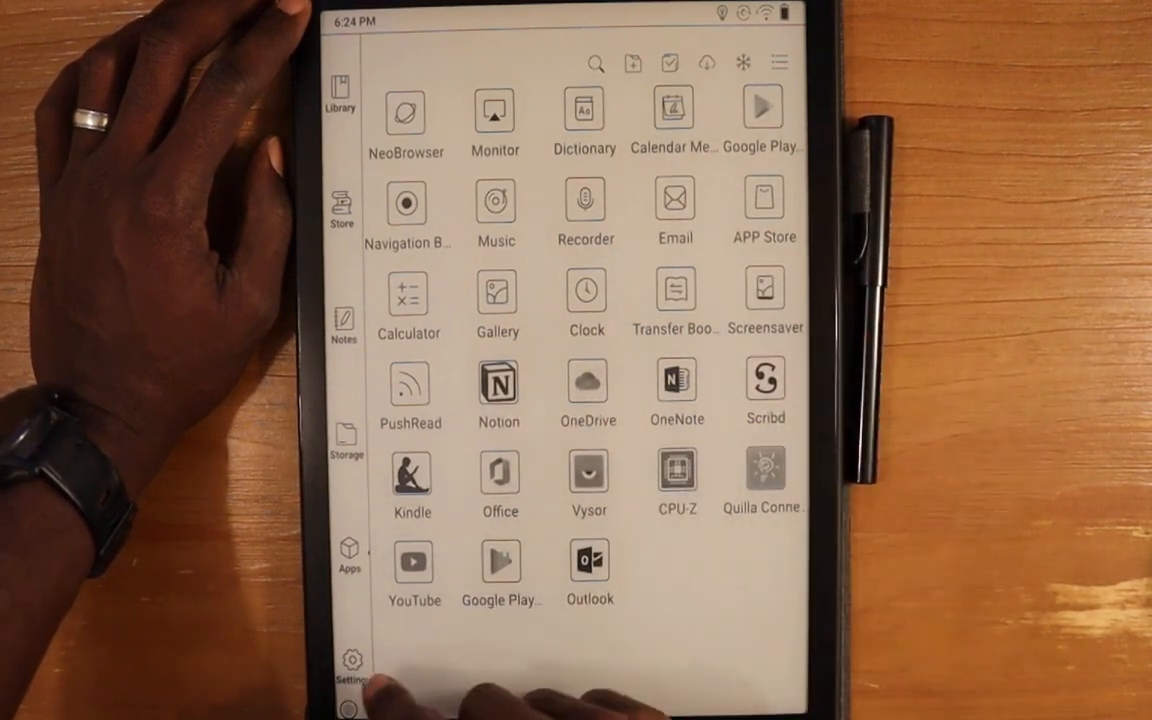
- Go into Settings > More Settings to reach the system font size options
click(350, 668)
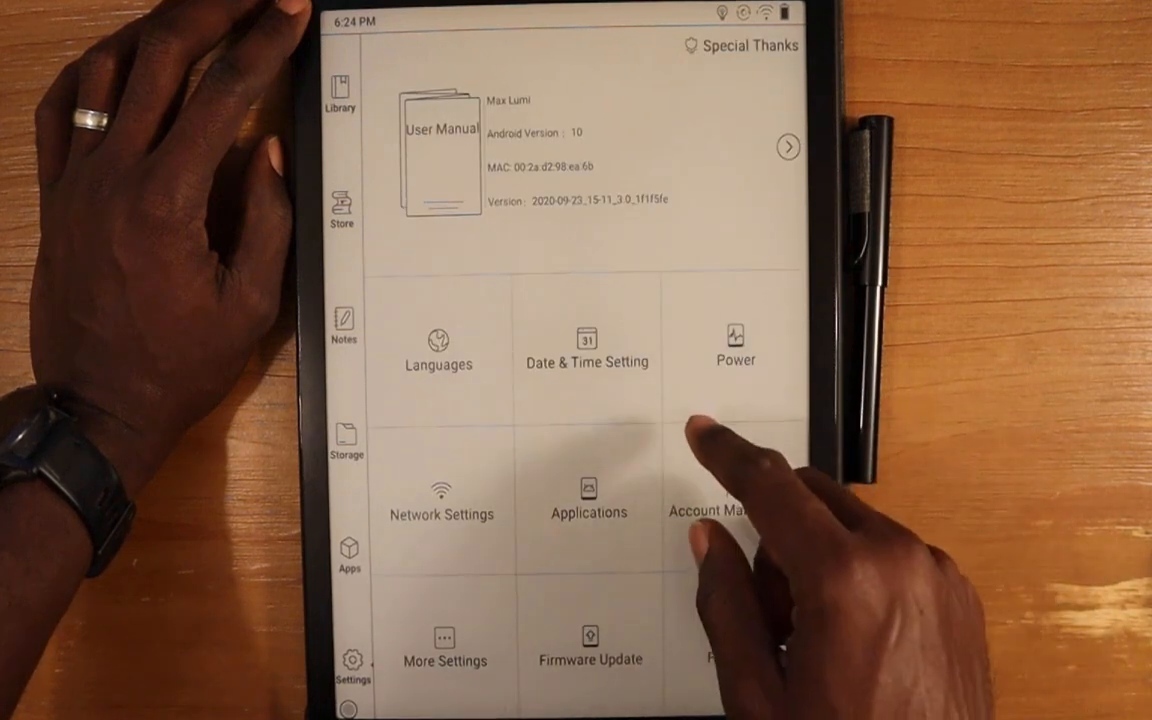
click(444, 648)
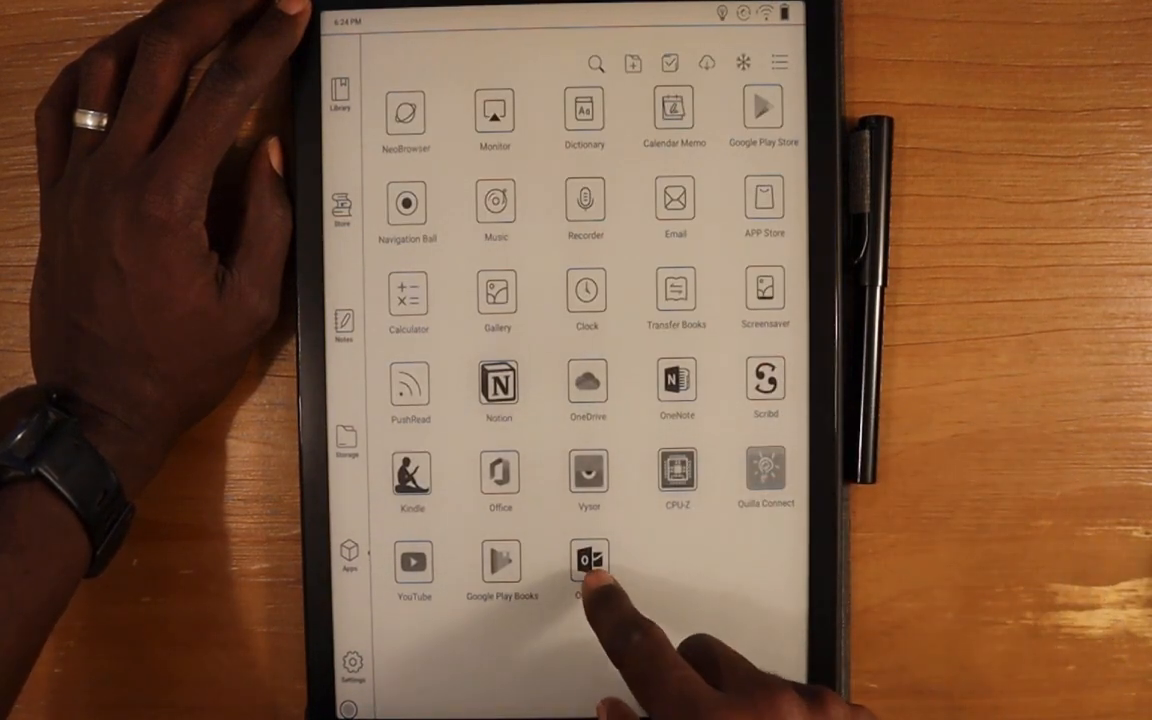
- Launch Outlook, read the Microsoft Store fall festivities email, and return to the inbox
click(588, 560)
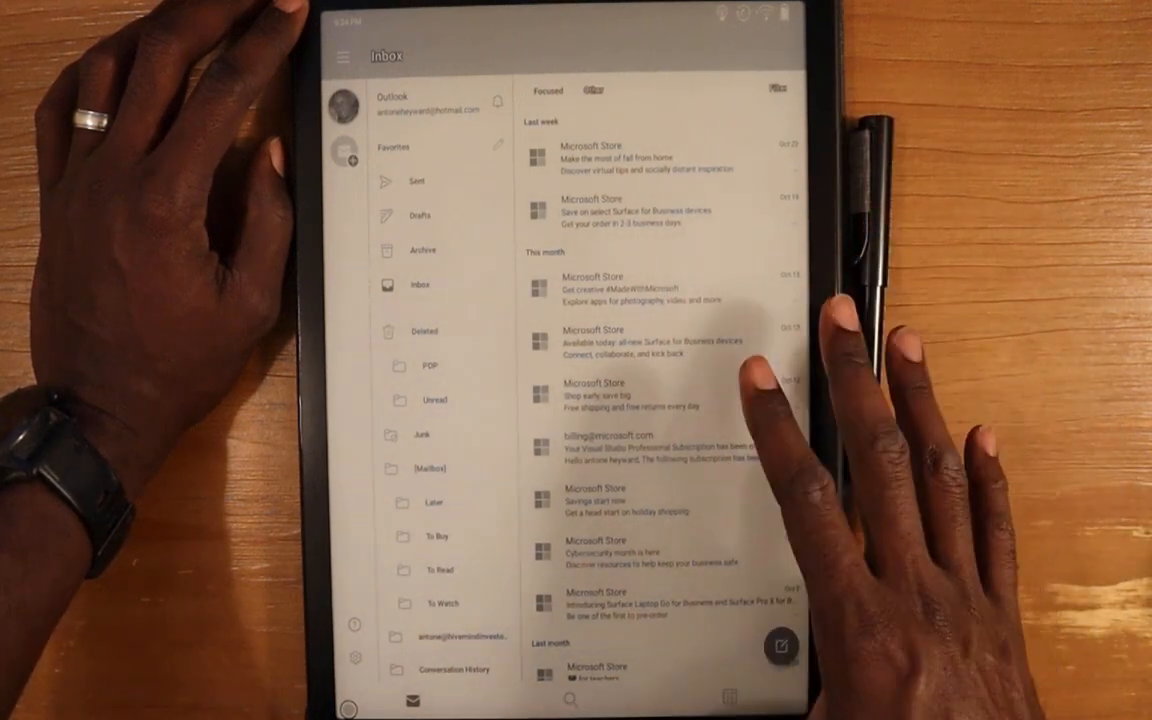
mouse_move(780, 400)
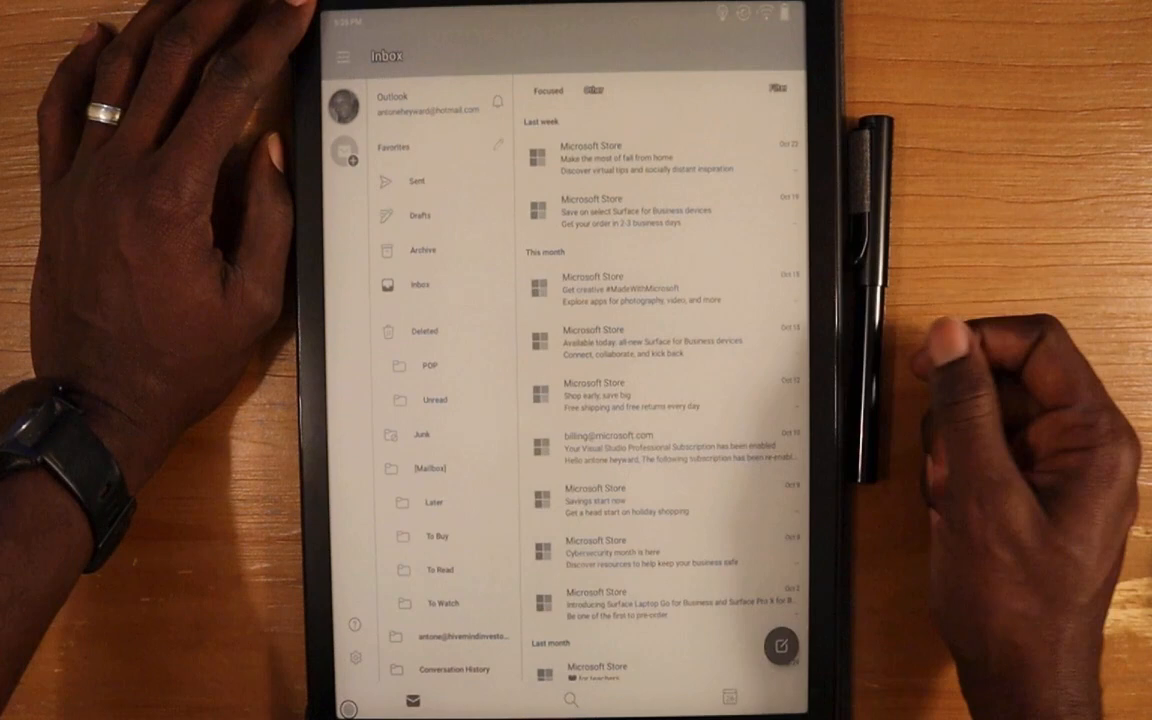
click(620, 156)
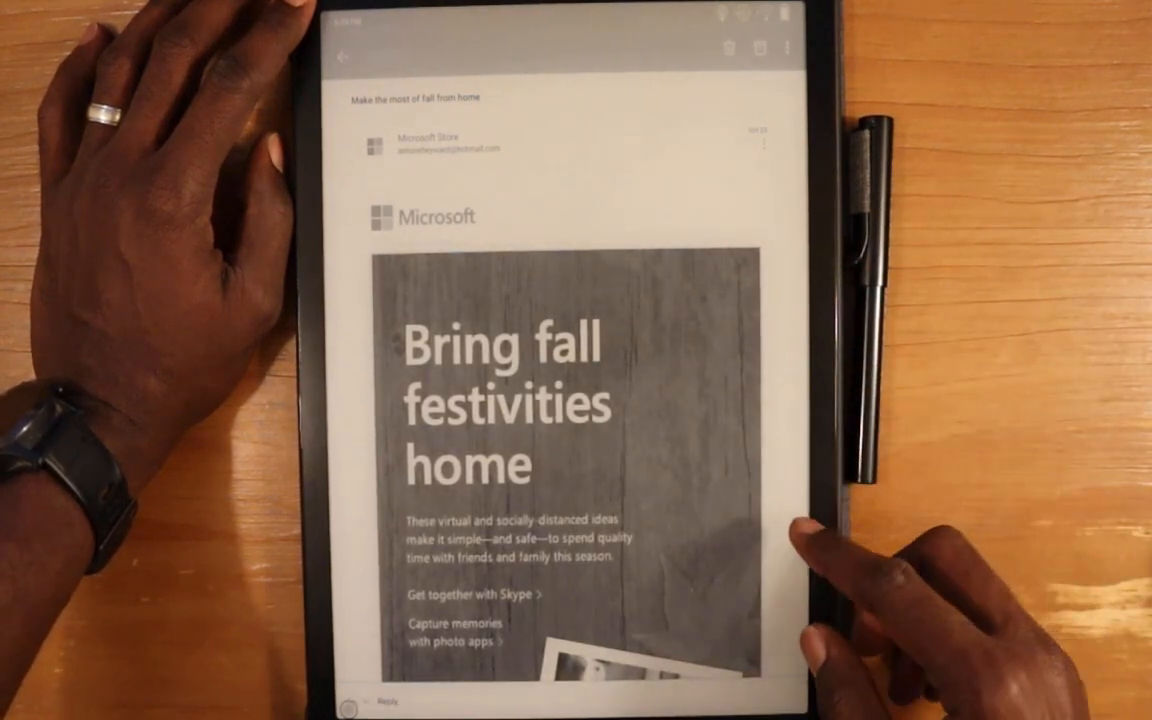
click(342, 54)
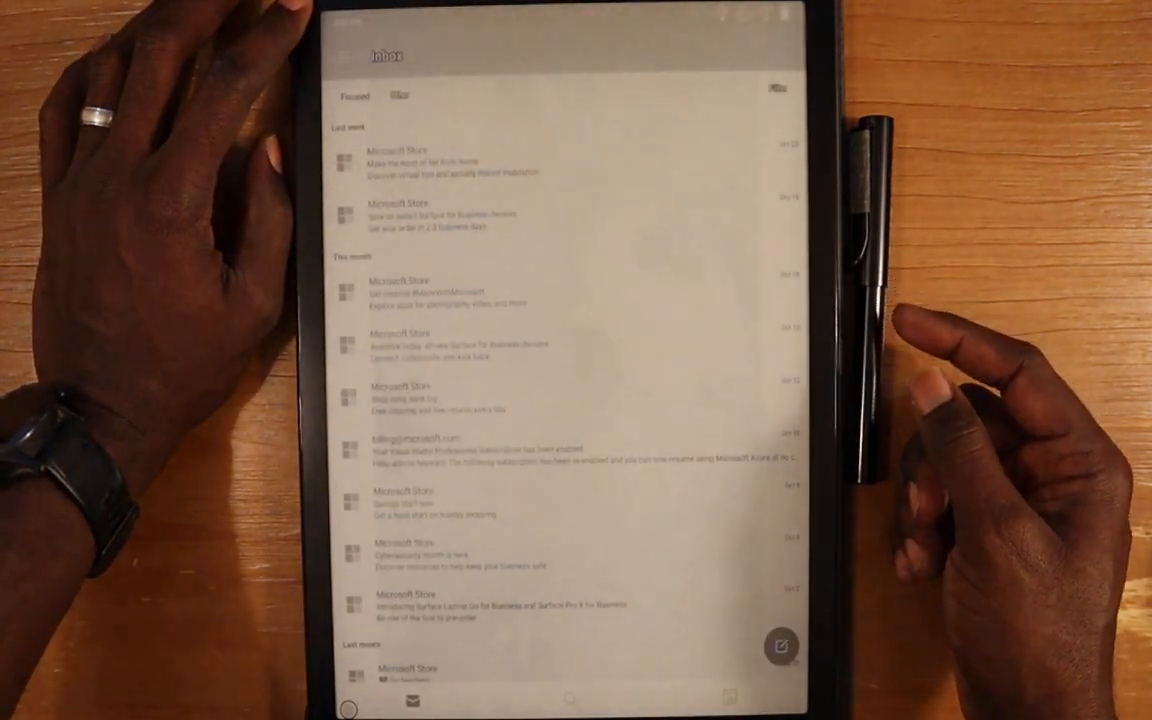
- Read through the Introducing Surface Laptop Go email from top to bottom and back
scroll(down, 3)
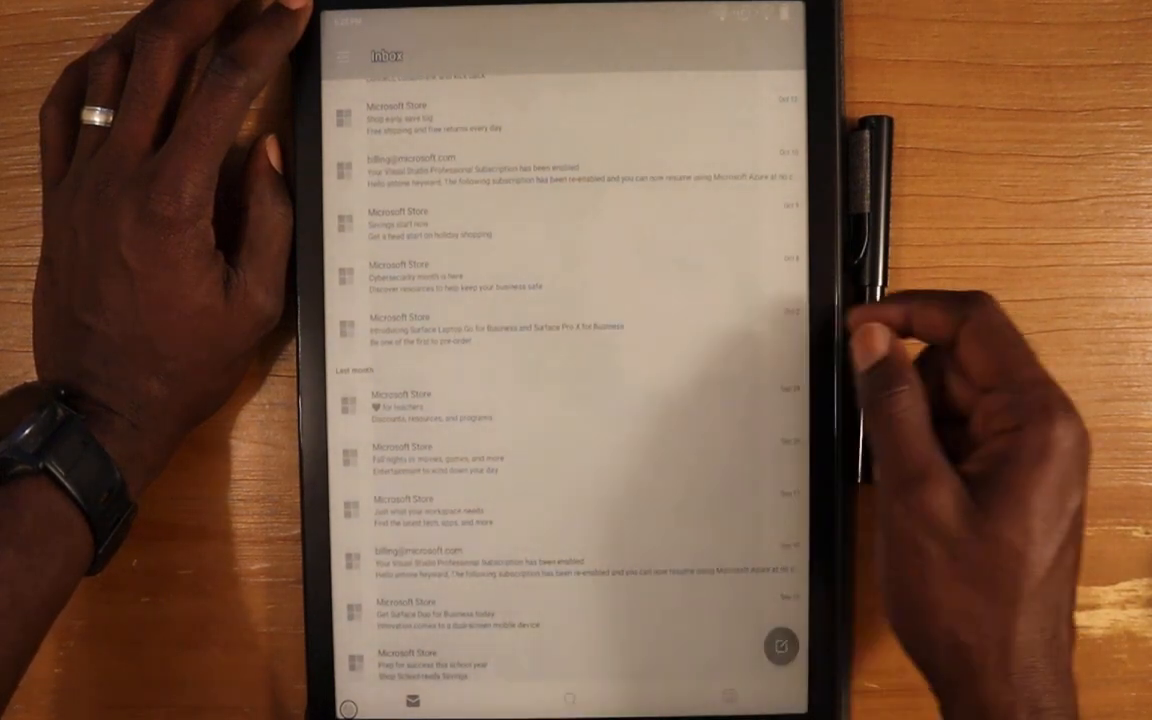
click(496, 328)
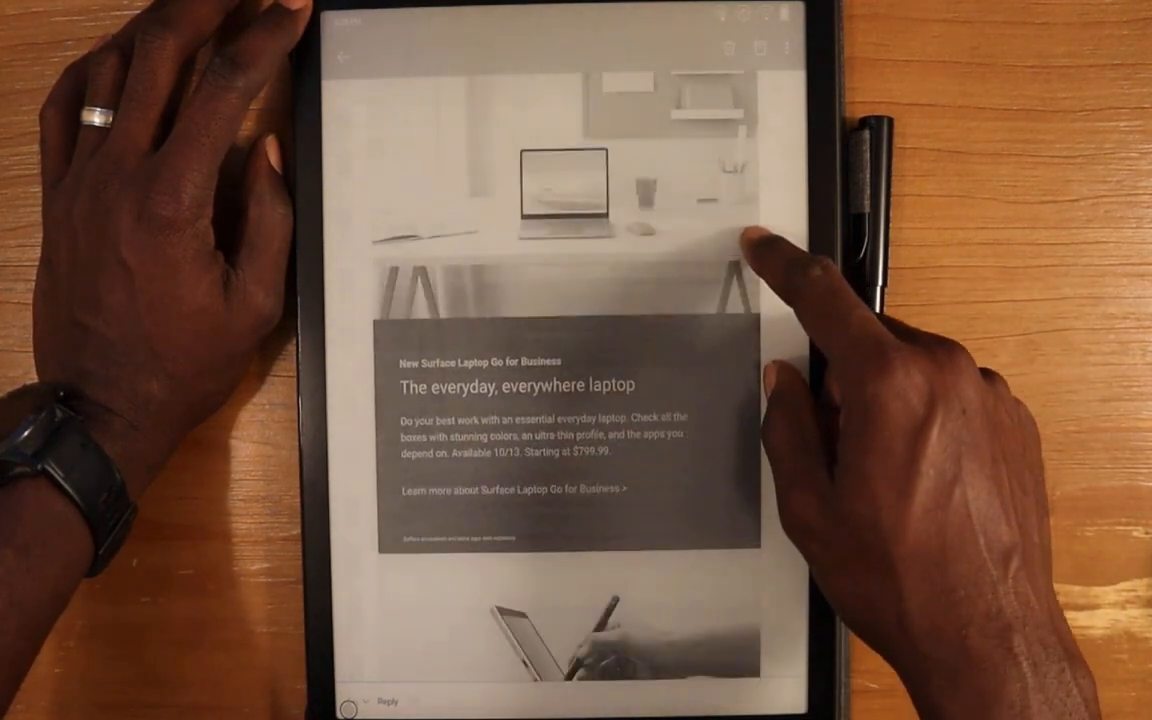
scroll(down, 3)
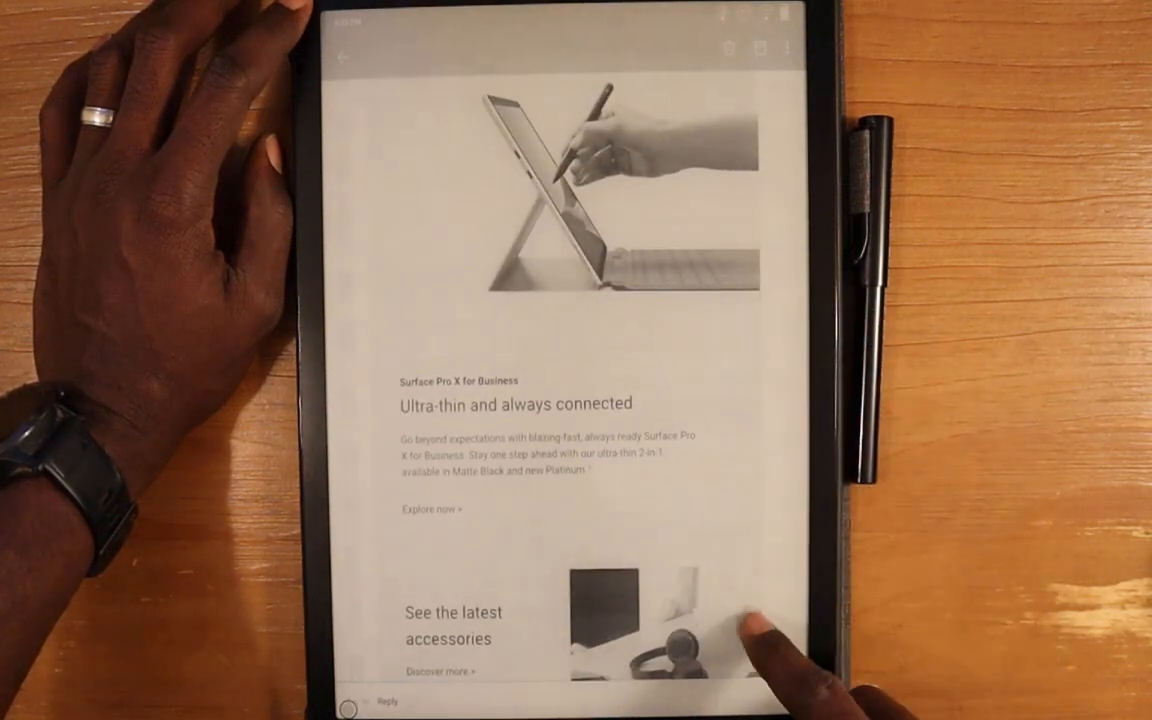
scroll(down, 3)
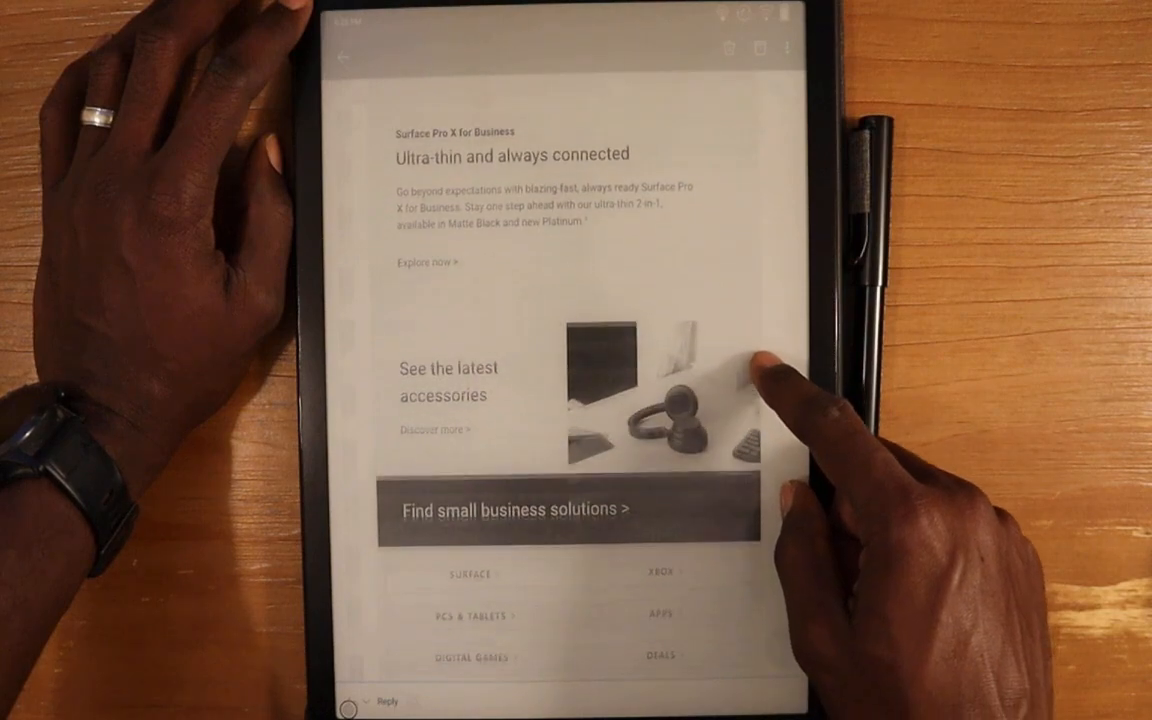
scroll(down, 3)
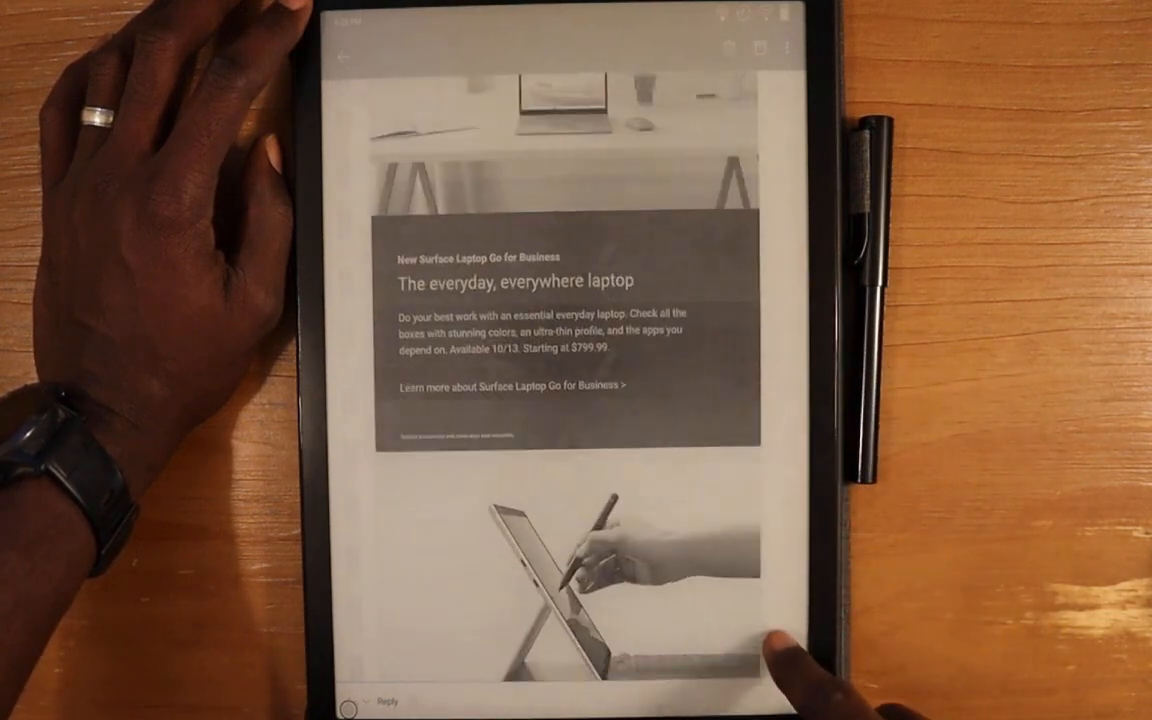
scroll(down, 3)
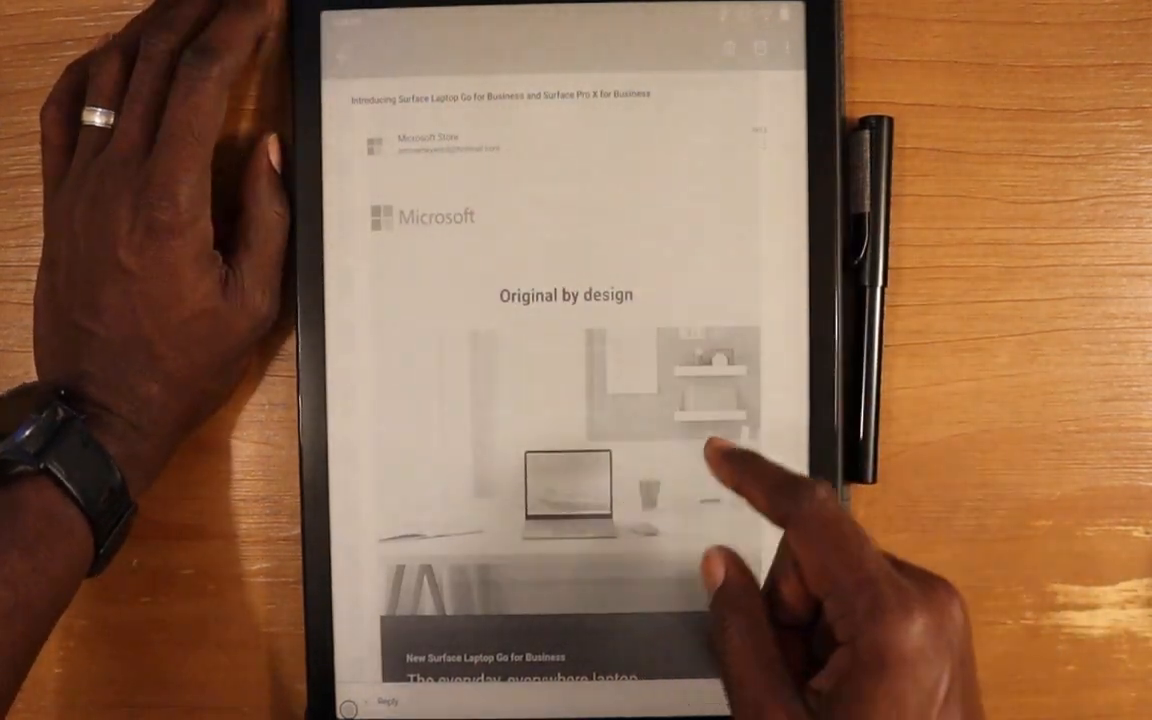
click(344, 56)
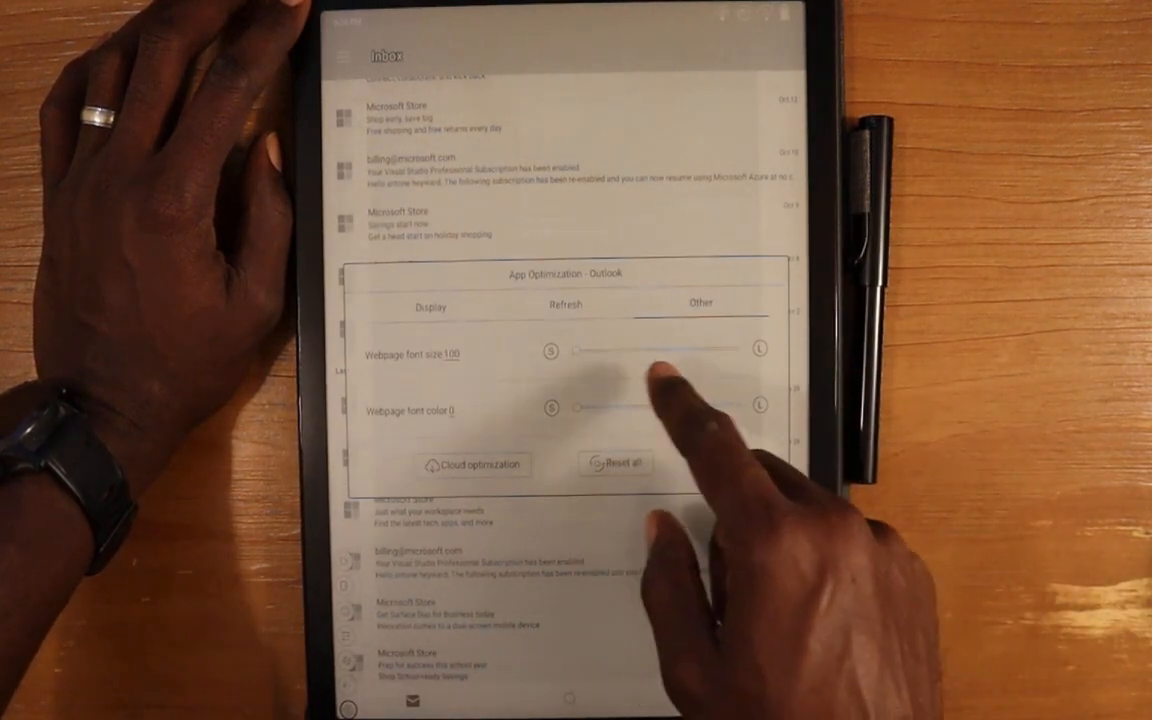
- Dismiss the App Optimization dialog and show the folder pane beside the inbox
click(430, 304)
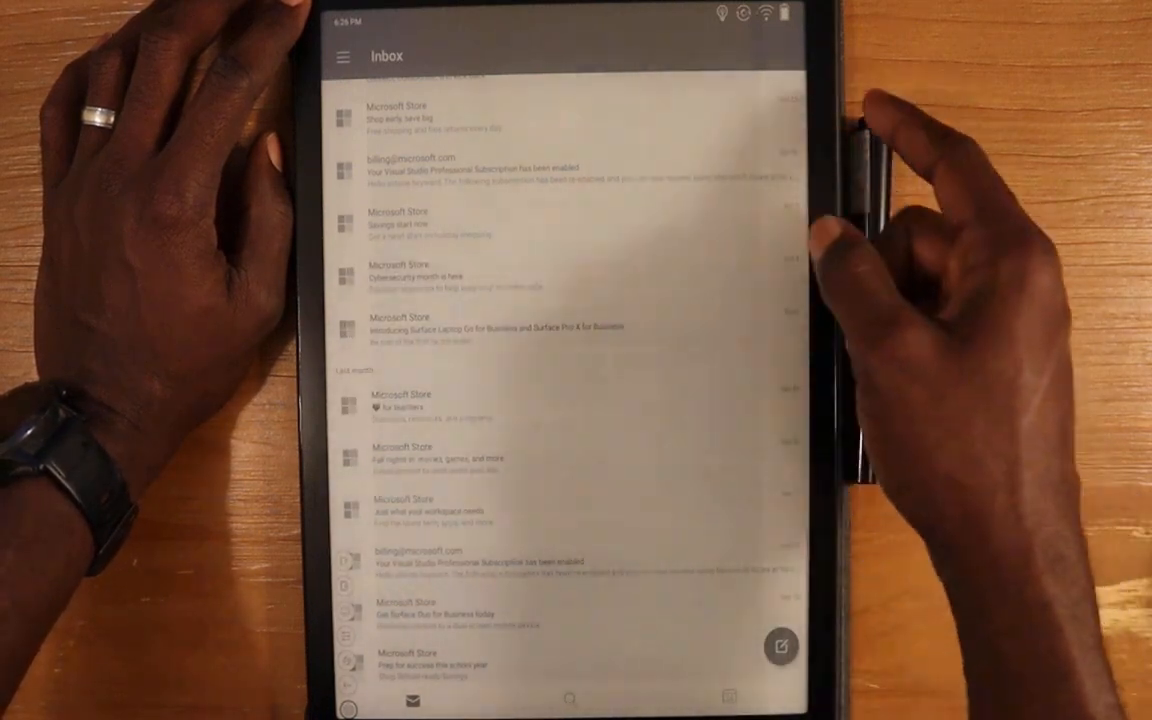
click(344, 56)
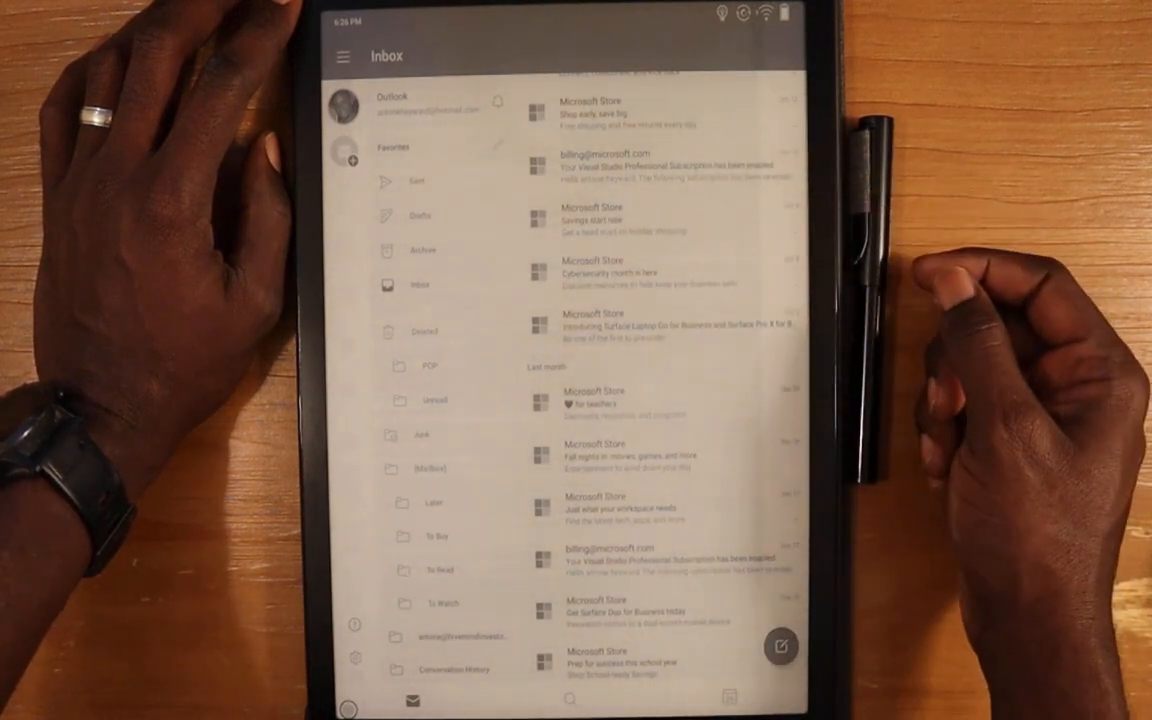
- Read the 'New savings start now' email while viewing Outlook's Display optimization tab, then return to the inbox
click(600, 110)
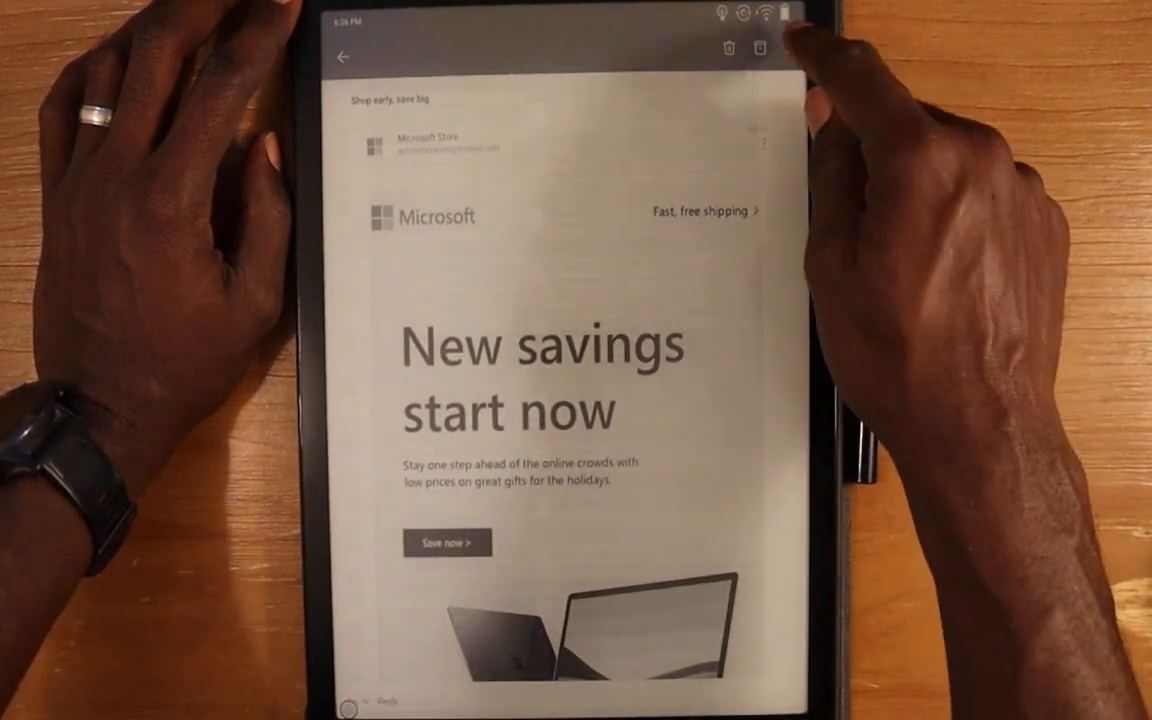
click(760, 144)
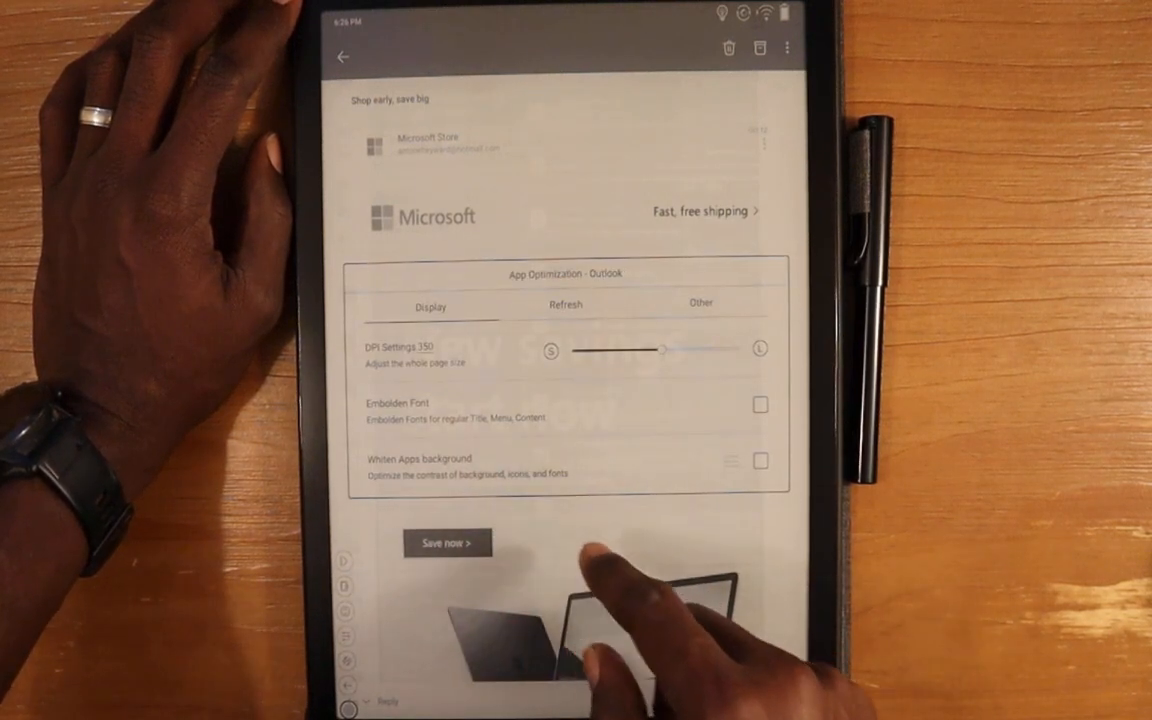
click(760, 460)
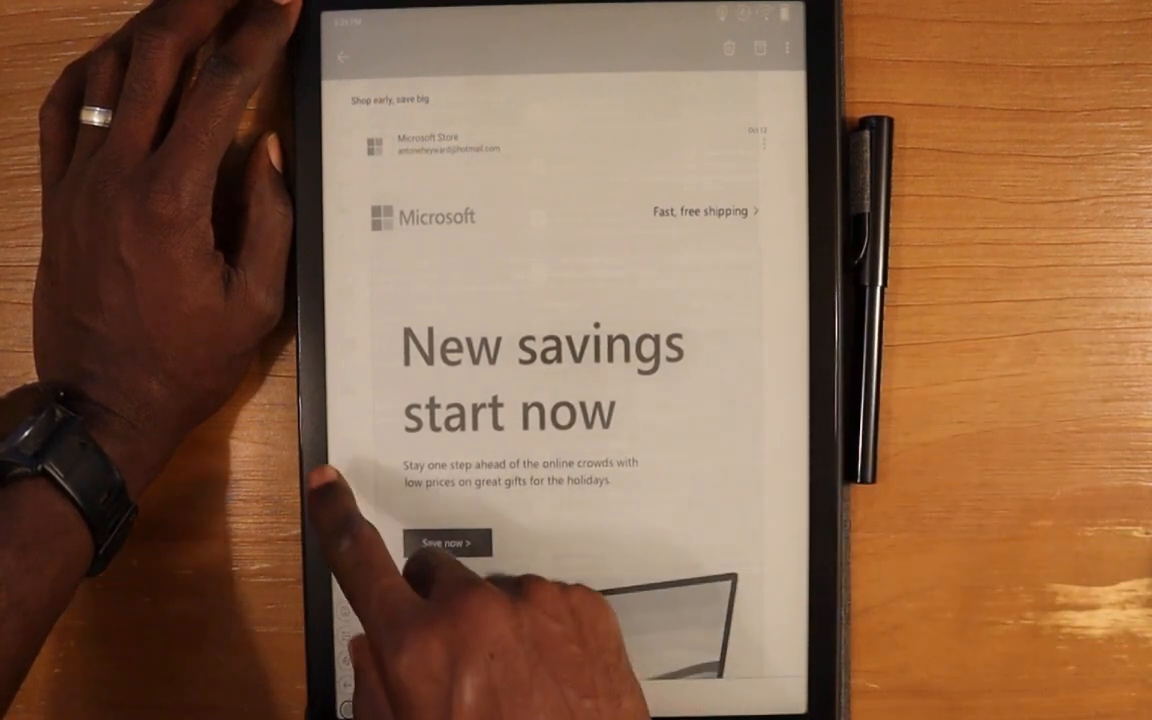
click(342, 56)
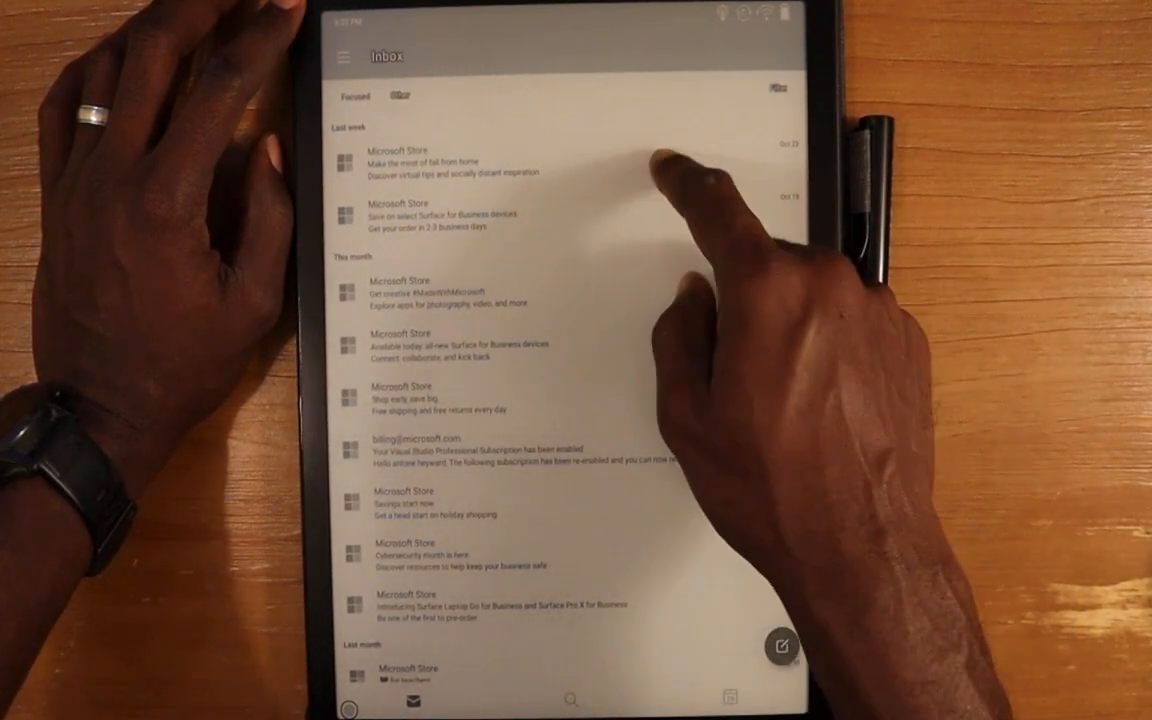
- View the fall festivities email again, then show the inbox with the folder list
click(450, 164)
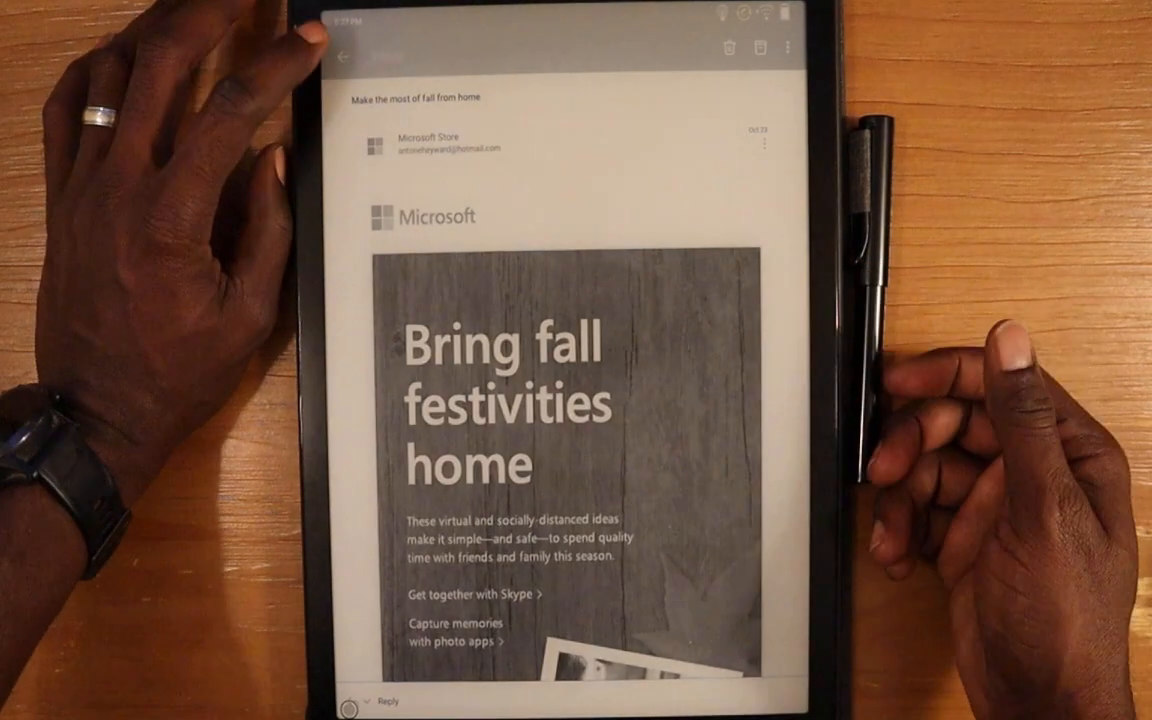
click(344, 52)
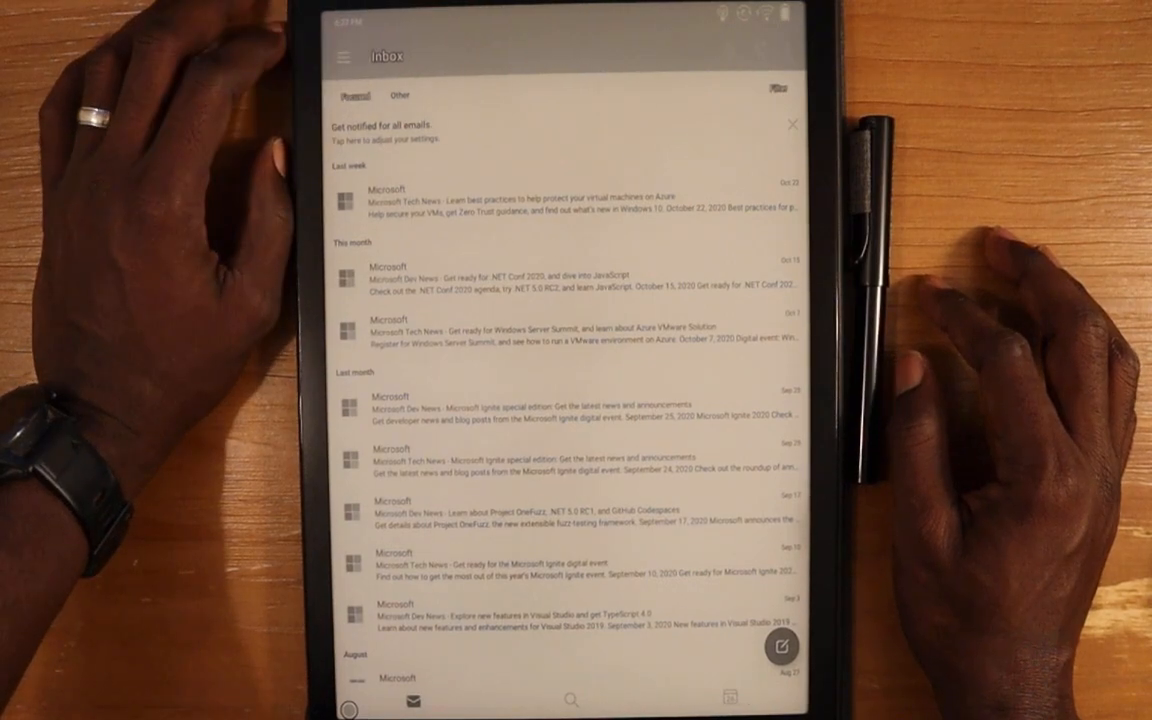
click(344, 56)
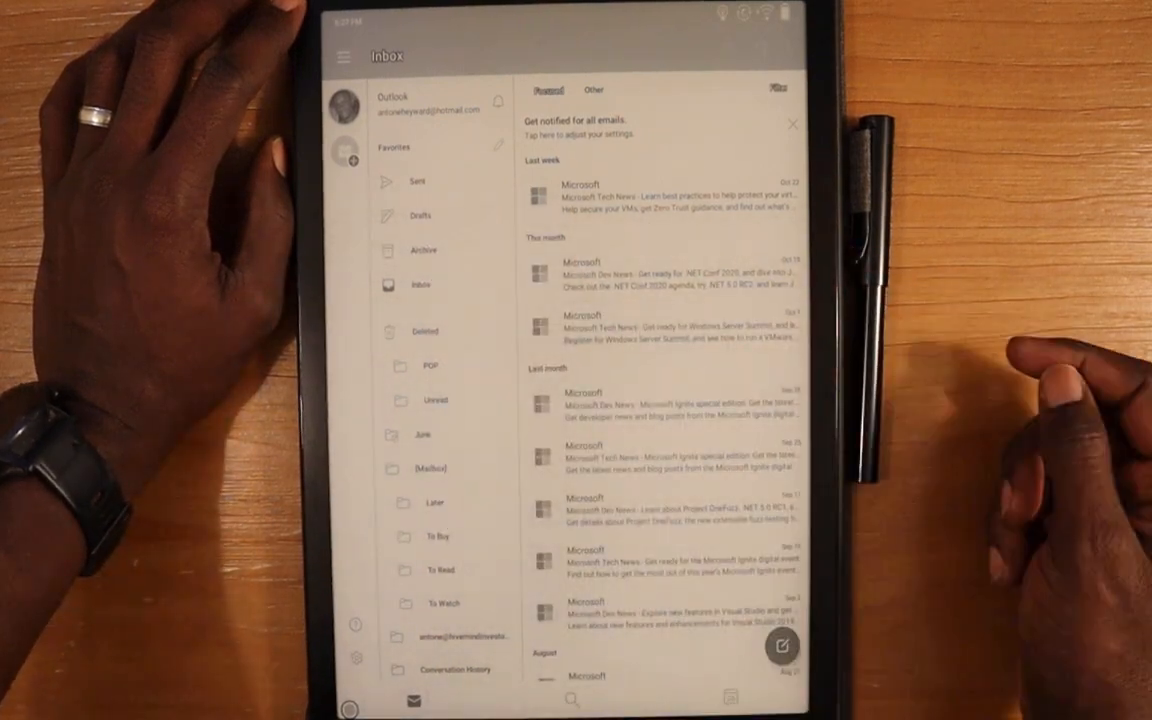
click(420, 216)
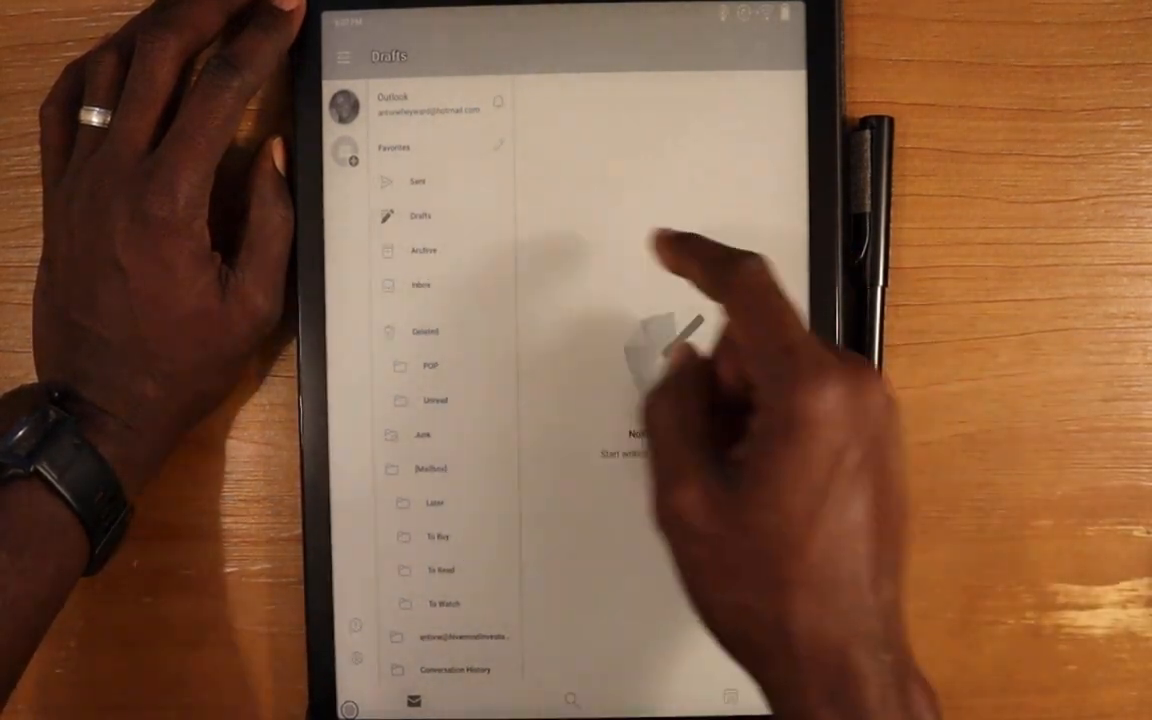
click(424, 250)
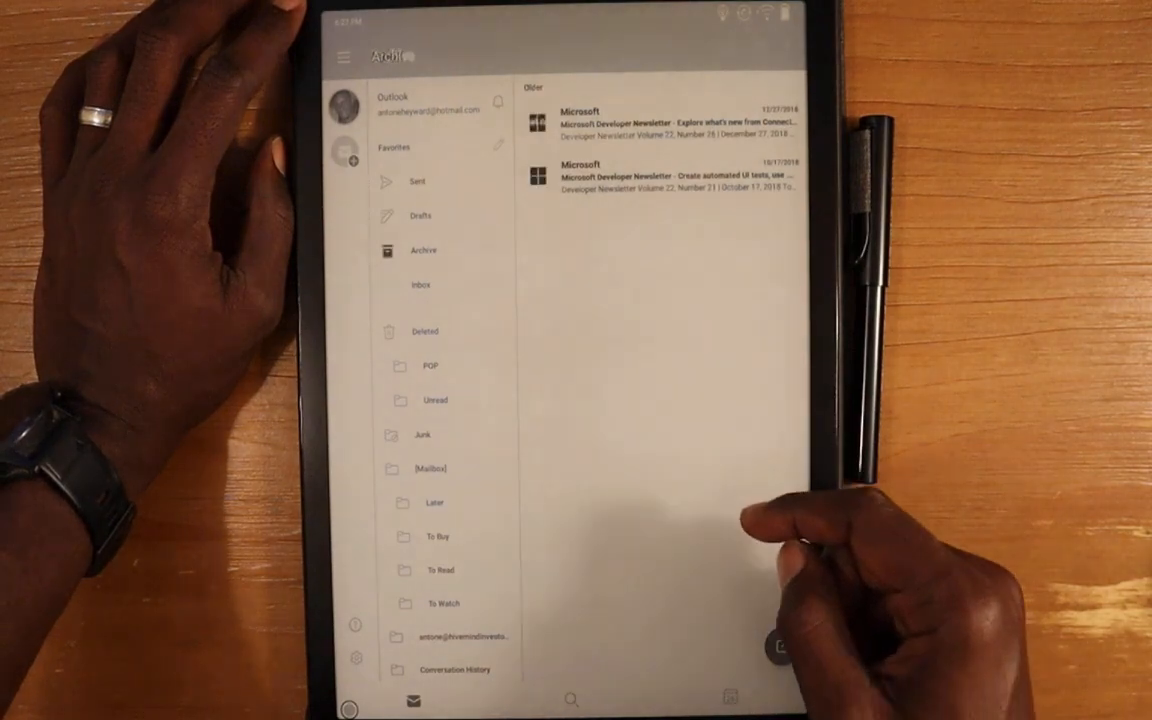
click(420, 284)
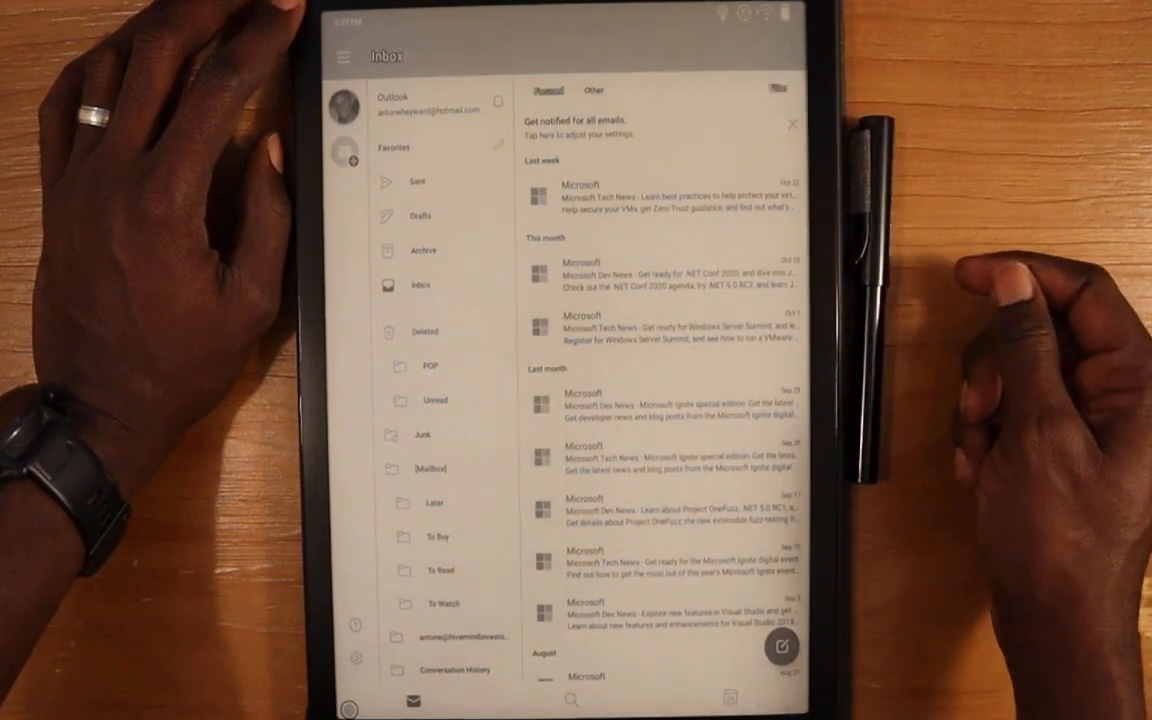
- Filter the inbox to Unread, switch back to All messages, then start a new message
click(780, 94)
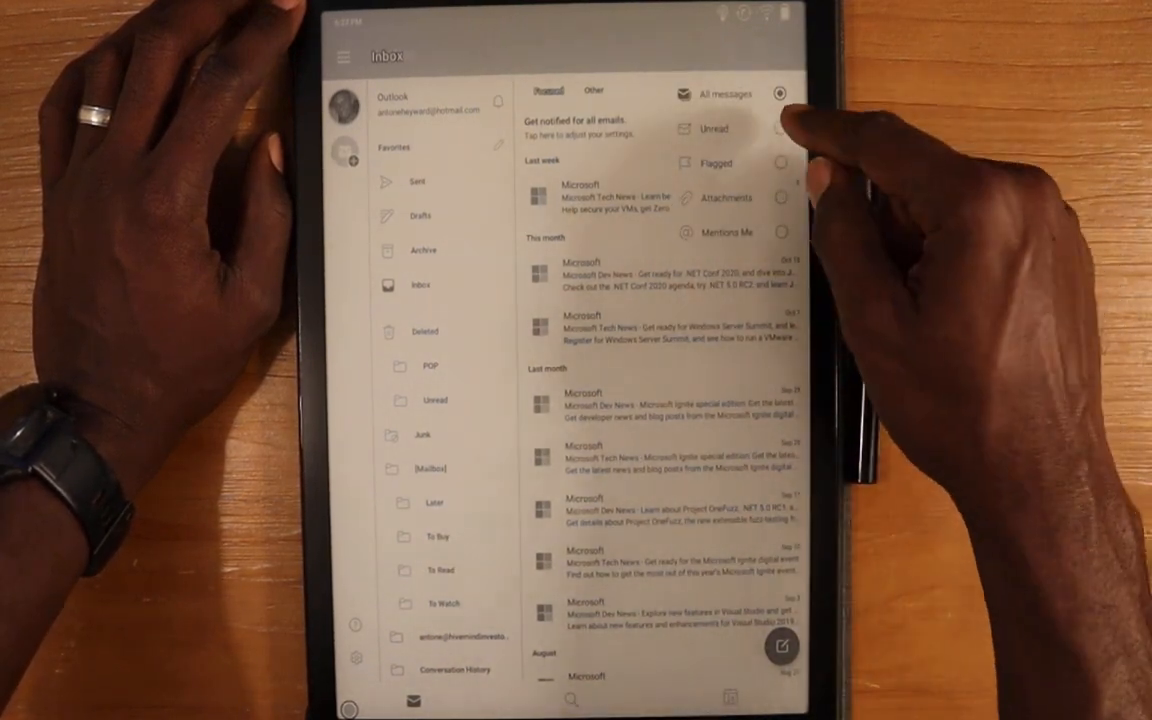
click(780, 128)
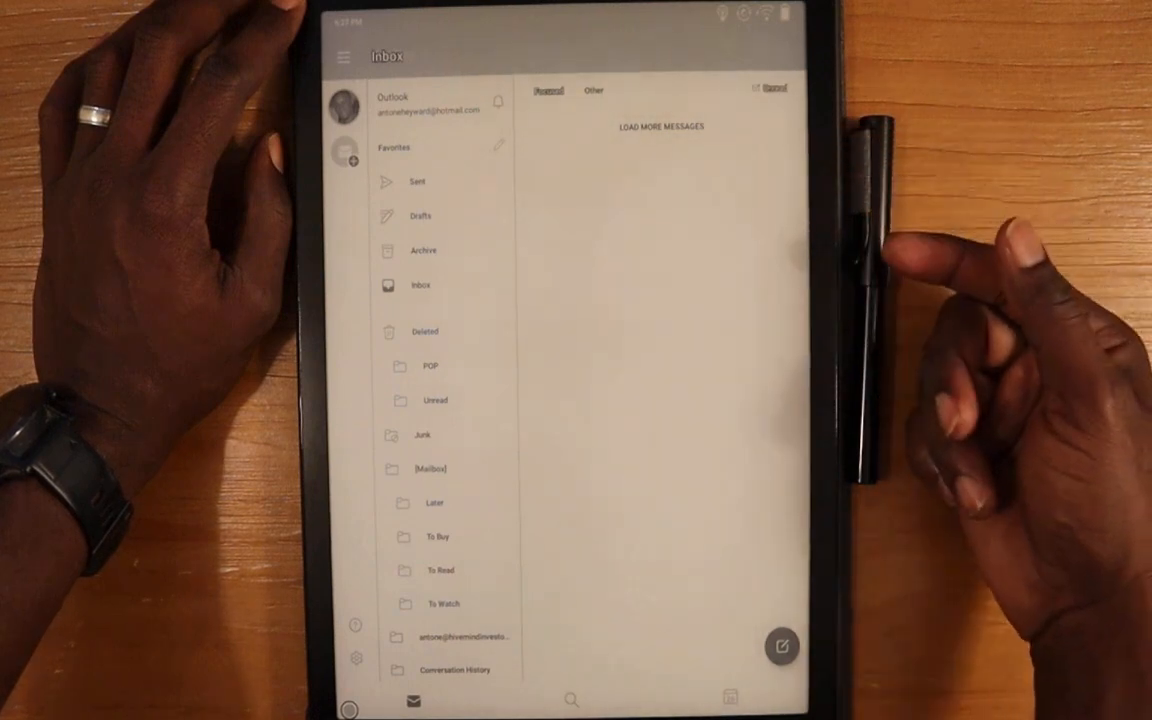
click(660, 126)
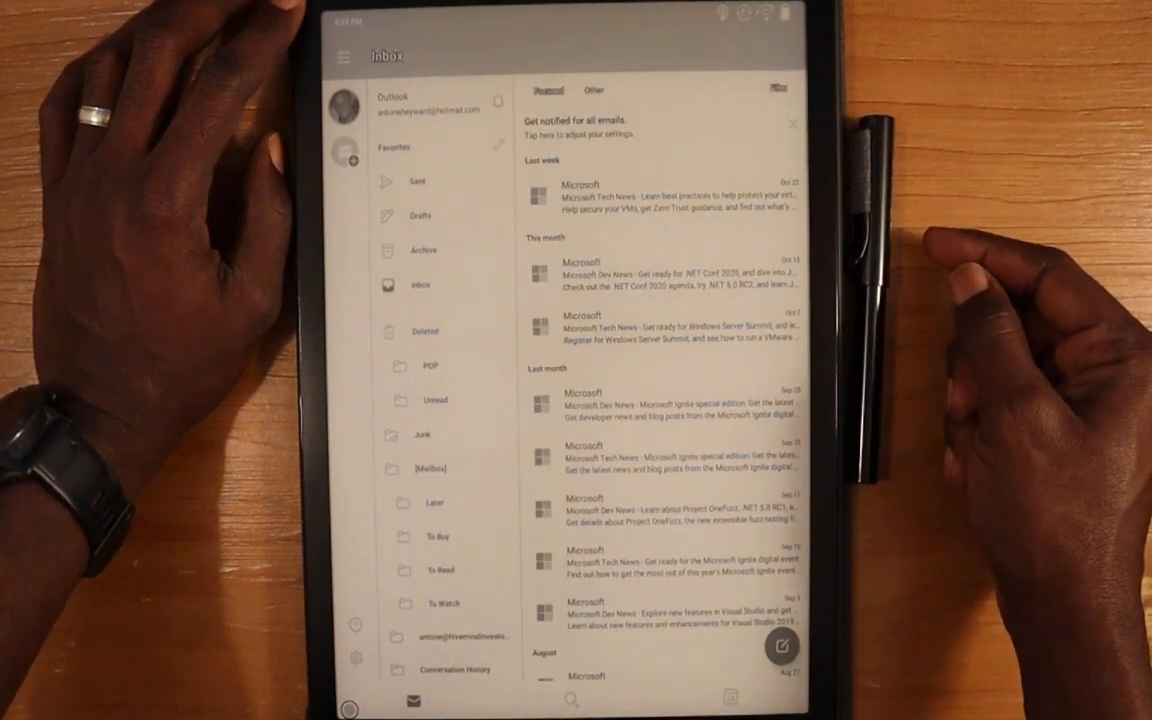
mouse_move(1000, 300)
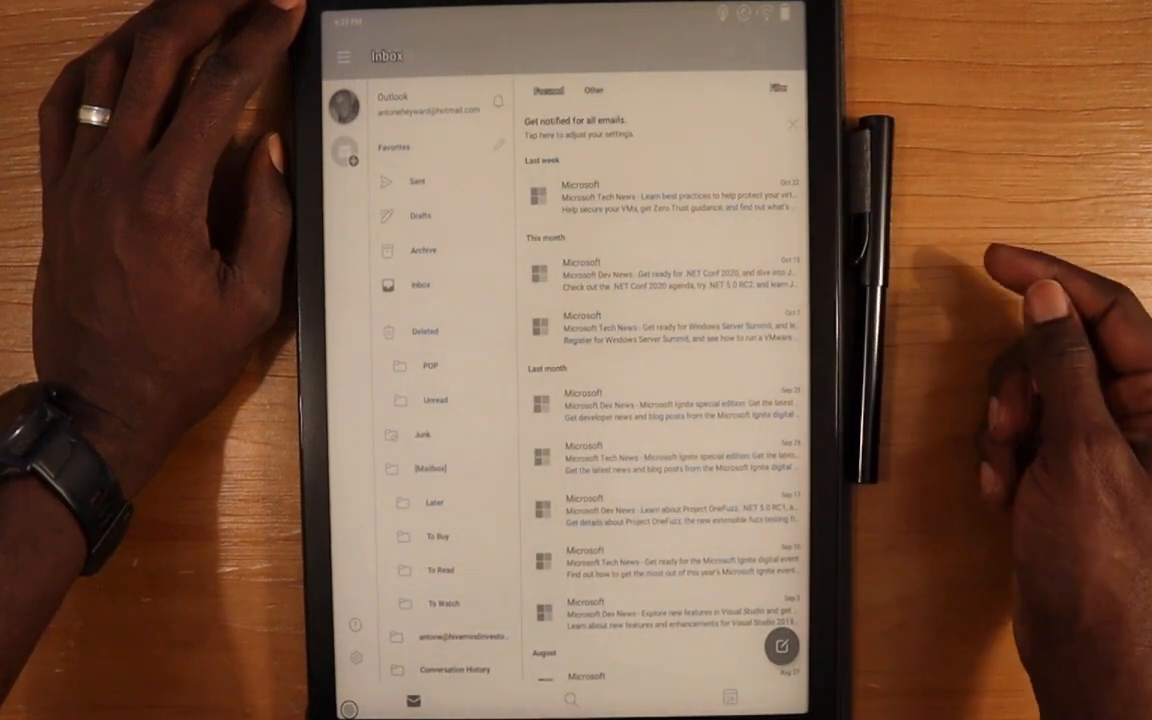
click(792, 124)
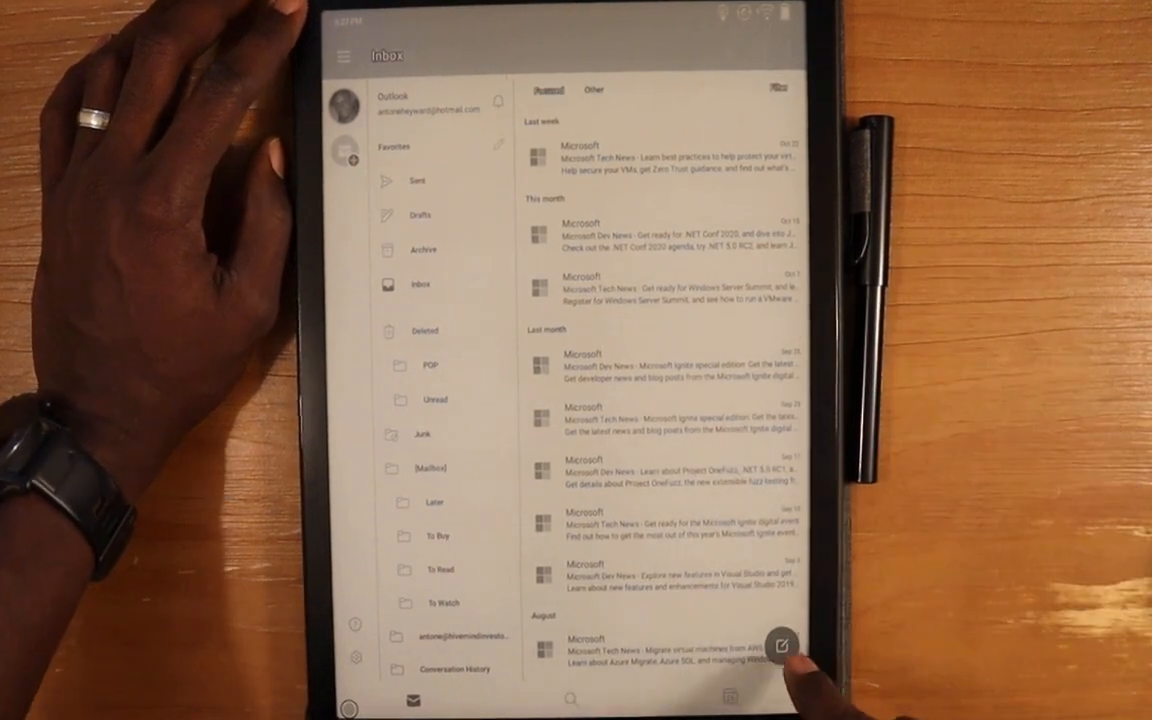
click(784, 644)
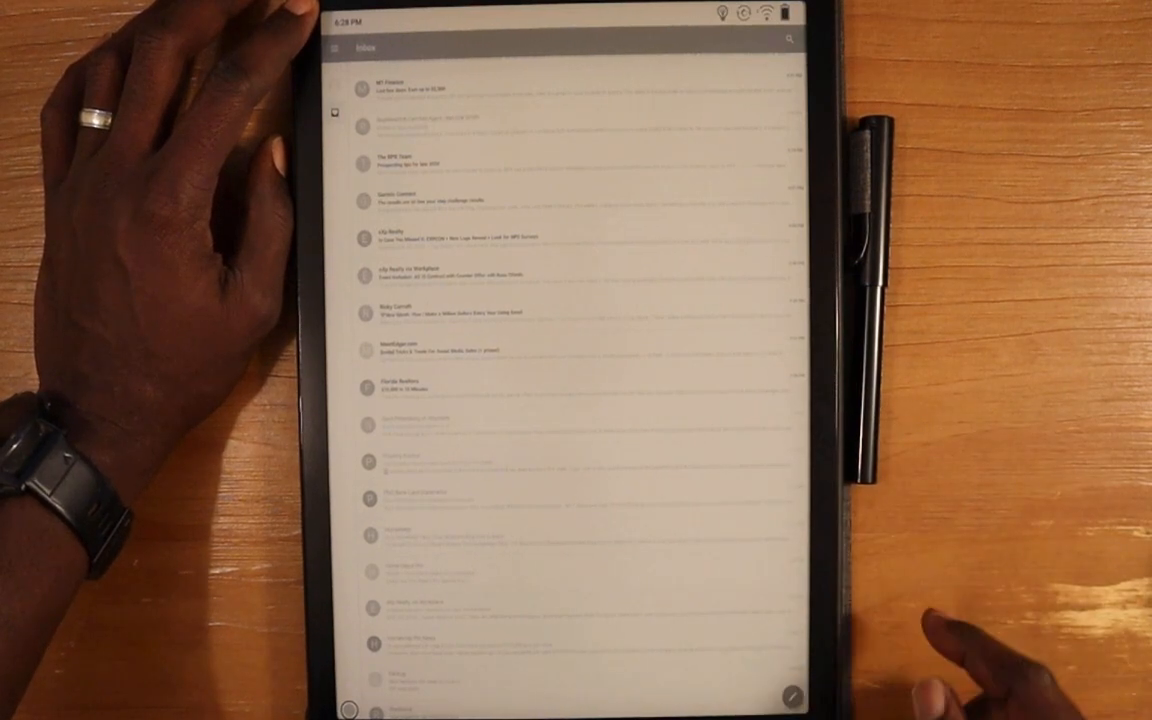
- Start a new blank email from the Mail inbox with the compose button
click(792, 696)
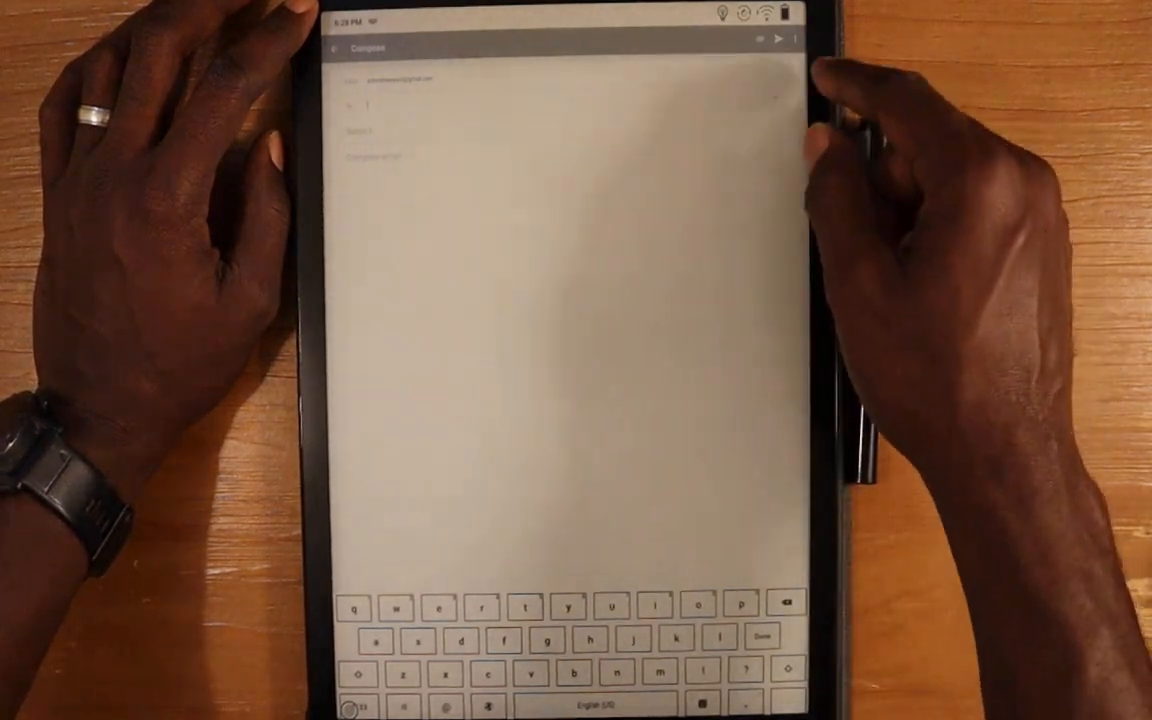
- Reach Mail's general settings page from the compose screen's overflow menu
click(796, 36)
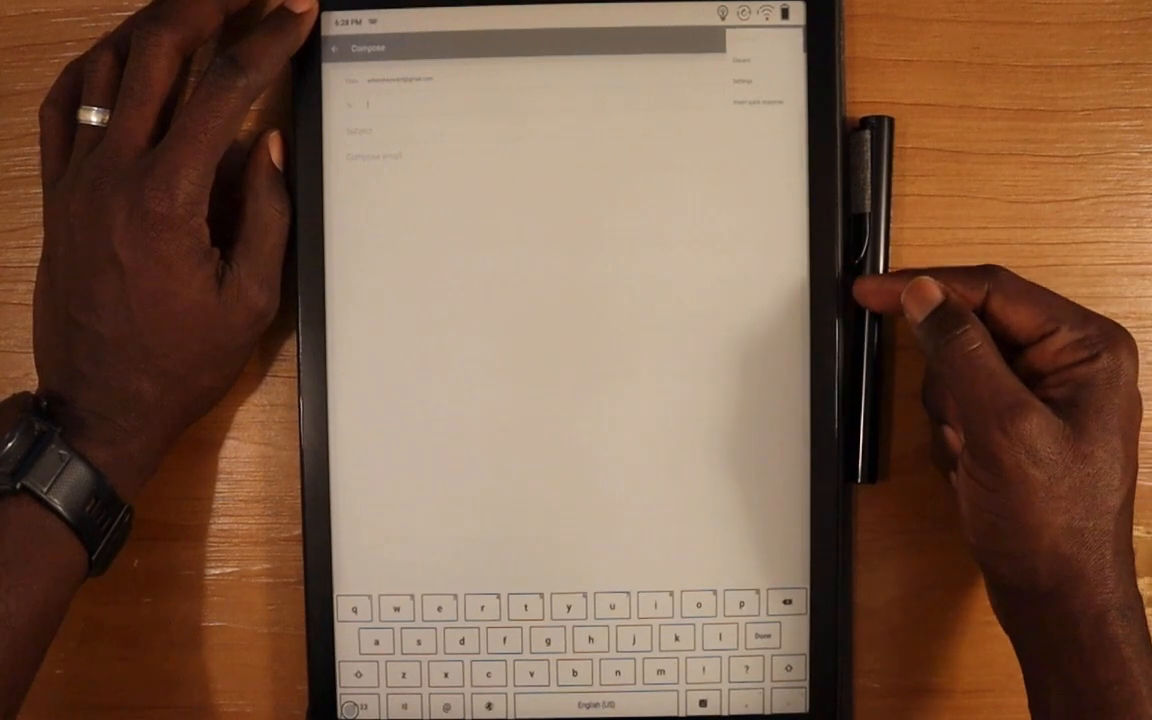
click(740, 80)
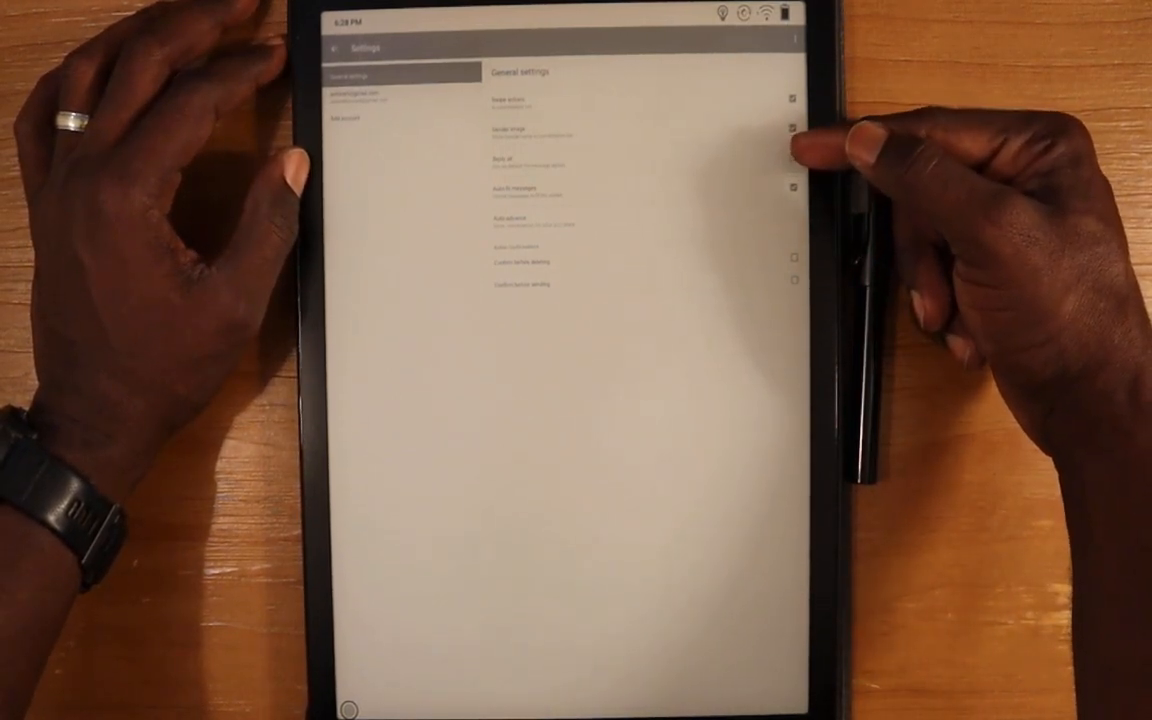
click(792, 158)
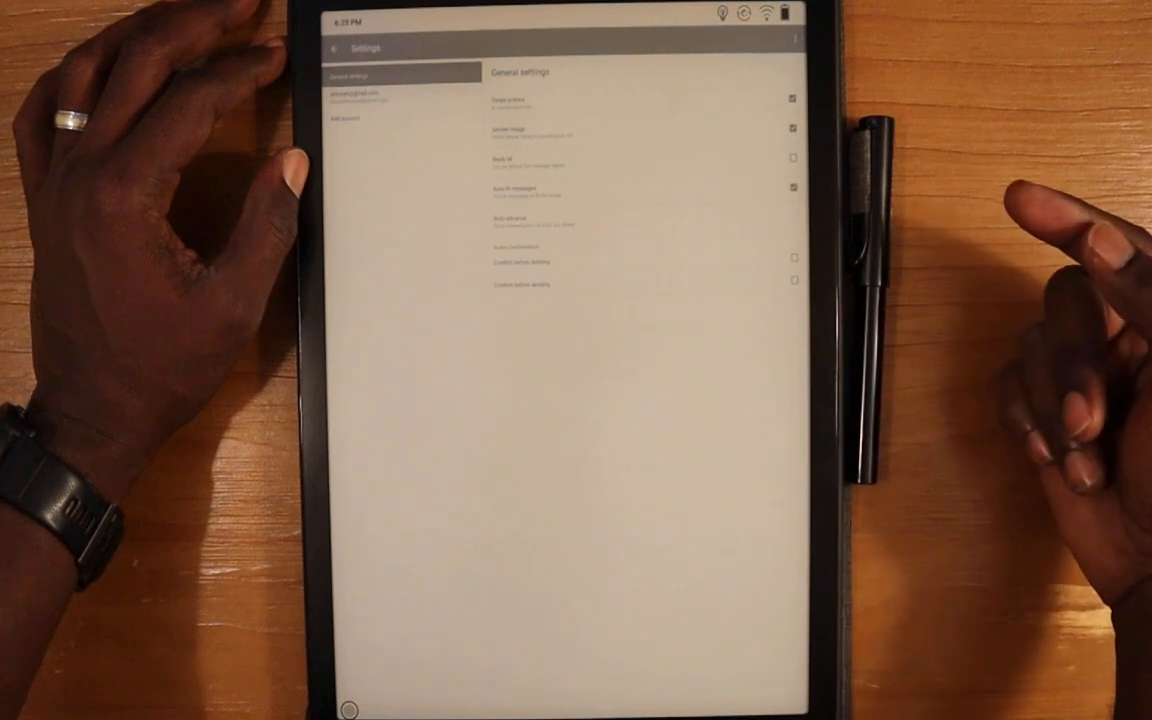